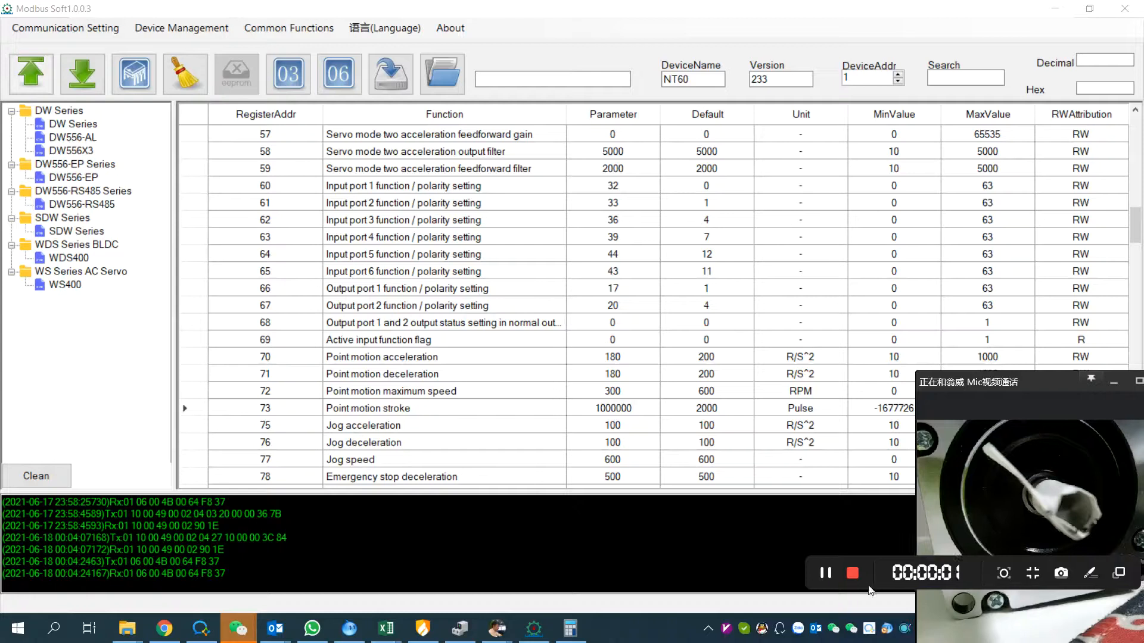
mouse_move(511, 342)
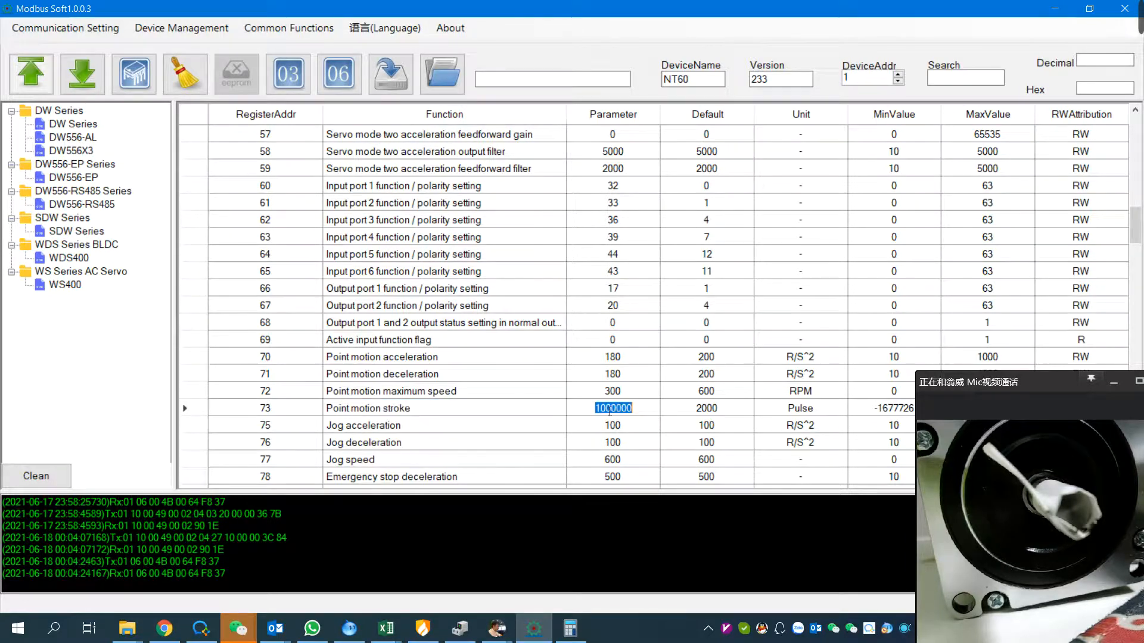
Write 400 pulses to register 73, the point motion stroke, replacing 1000000.
type("4")
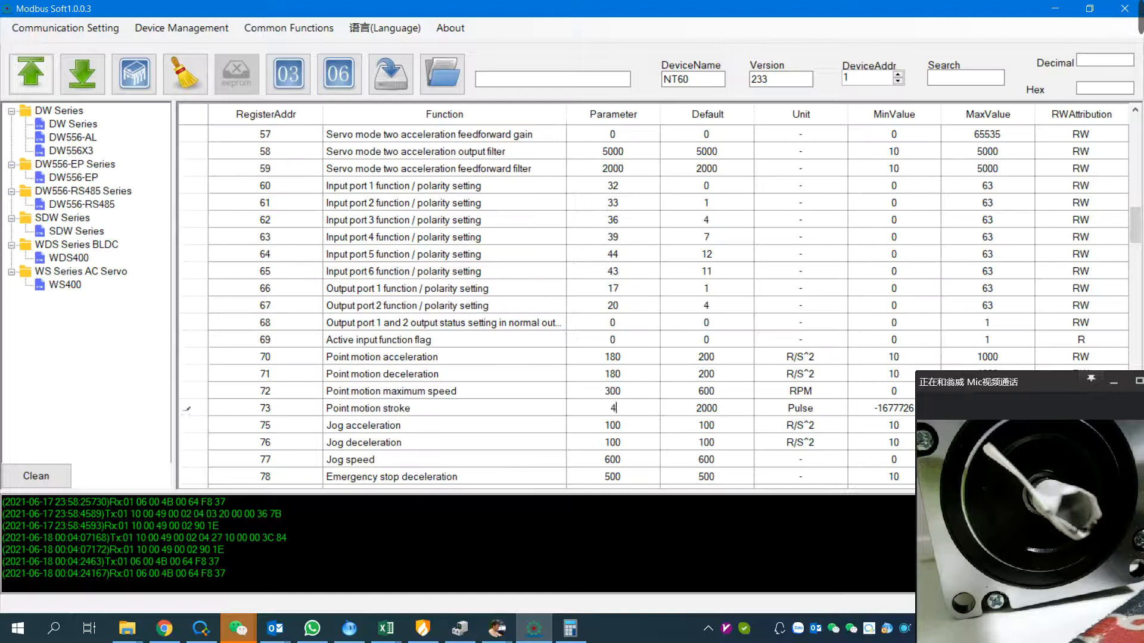
type("00")
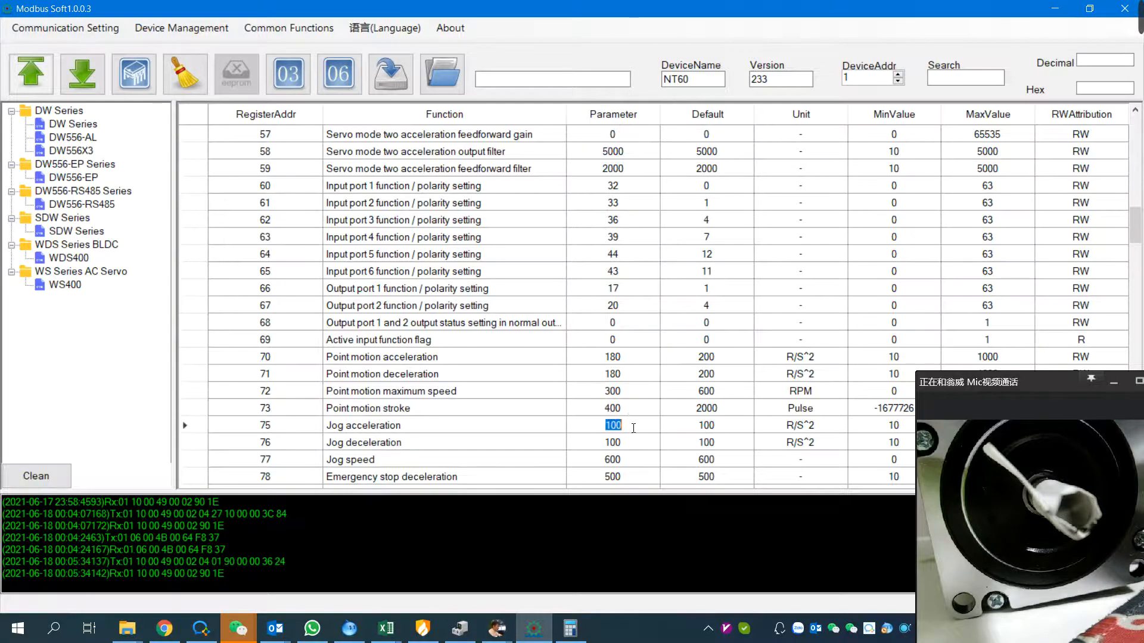
left_click(612, 407)
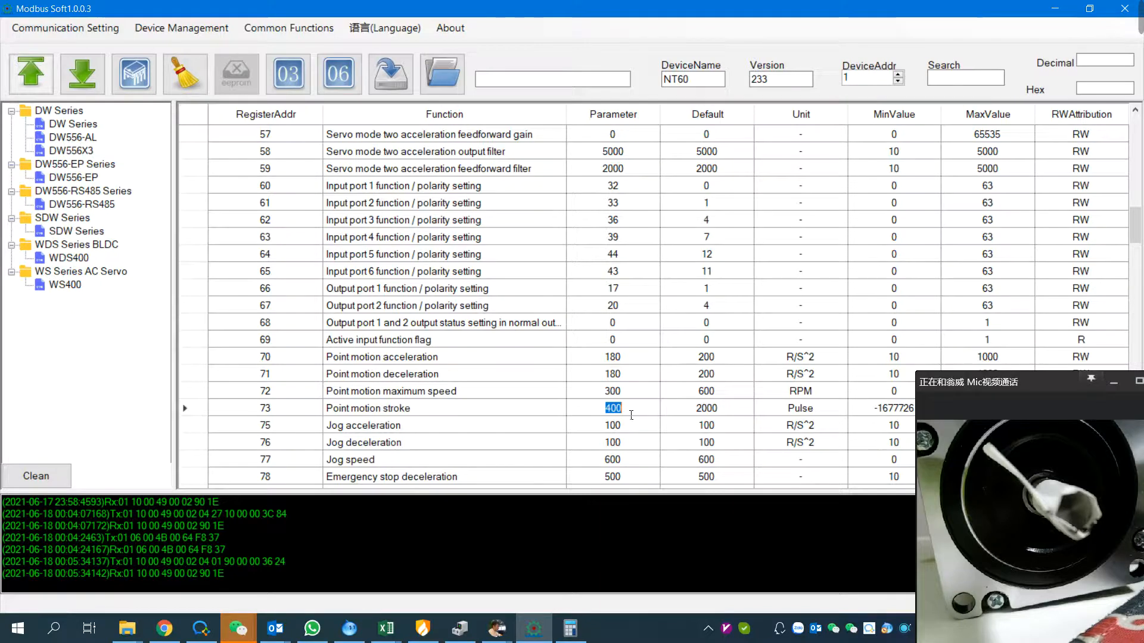
scroll("down", 3)
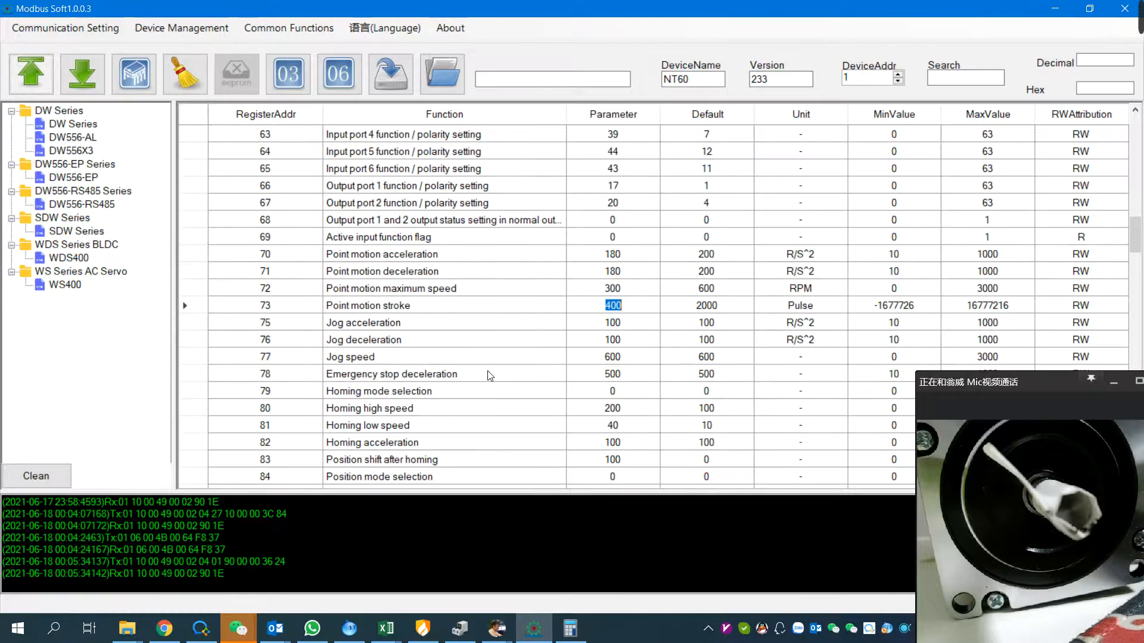
scroll("down", 3)
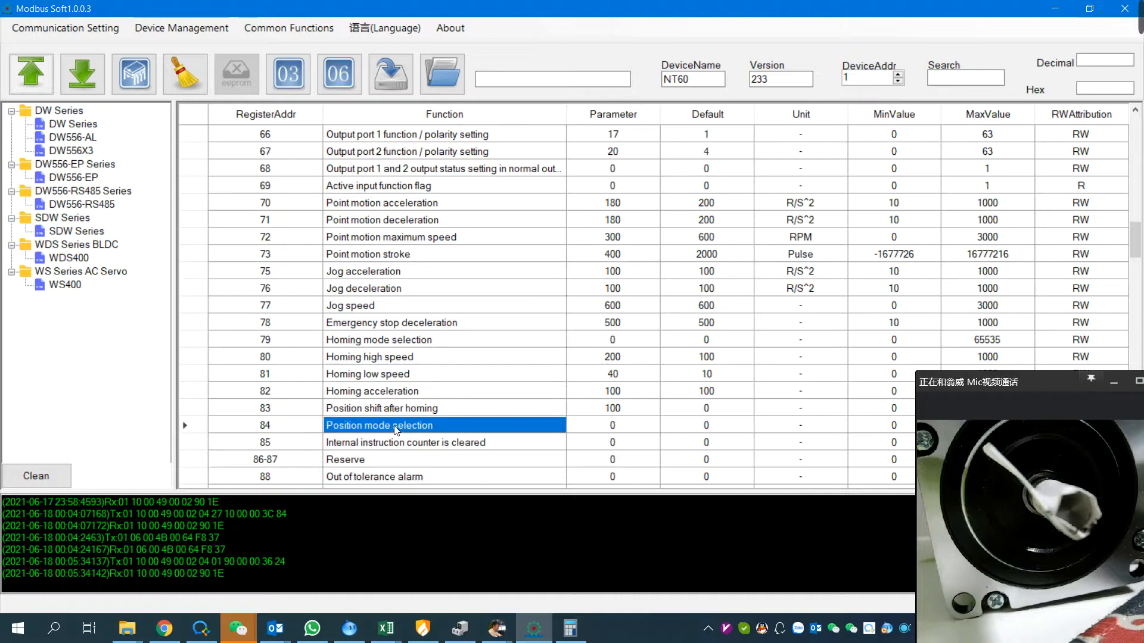
left_click(612, 425)
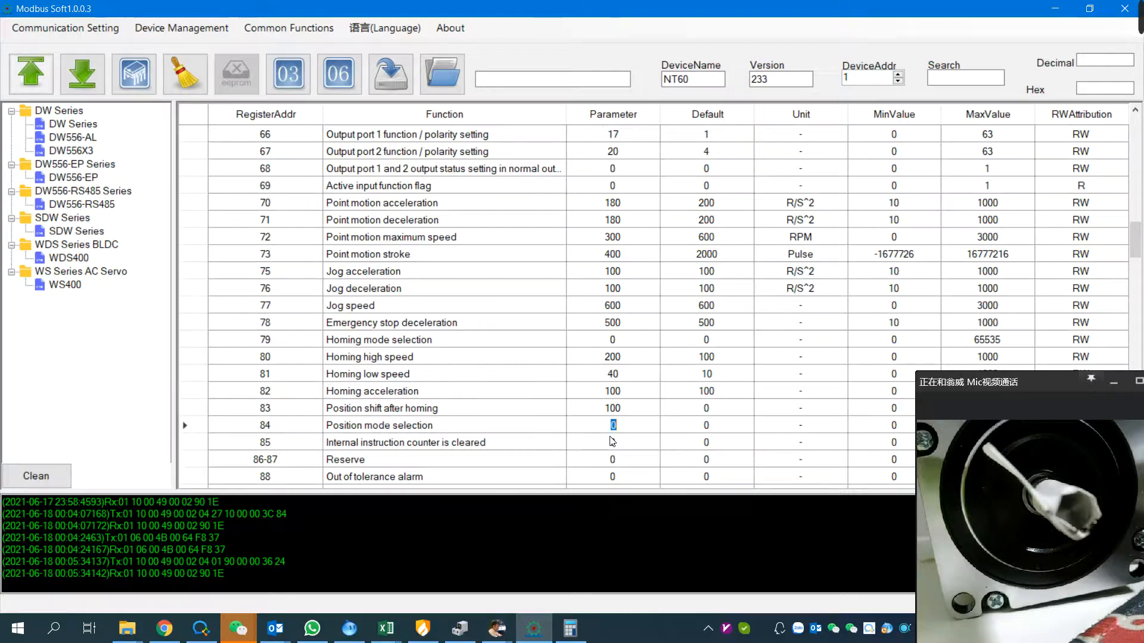
left_click(265, 426)
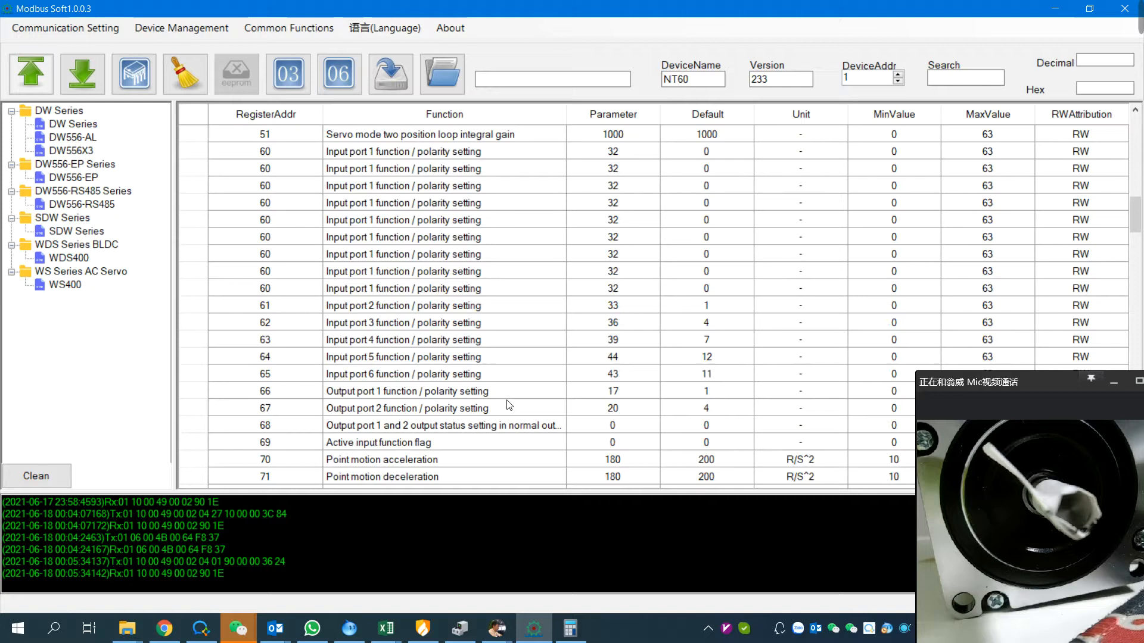
Enter 1 in place of 0 in register 18, the internal command mode control register.
scroll("up", 3)
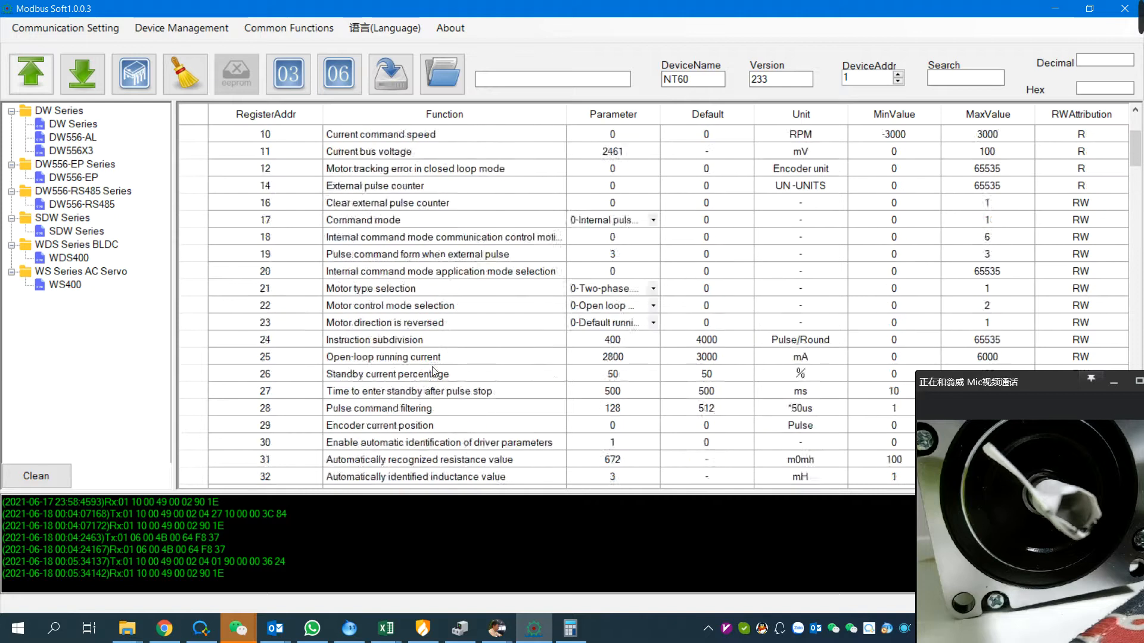
left_click(444, 340)
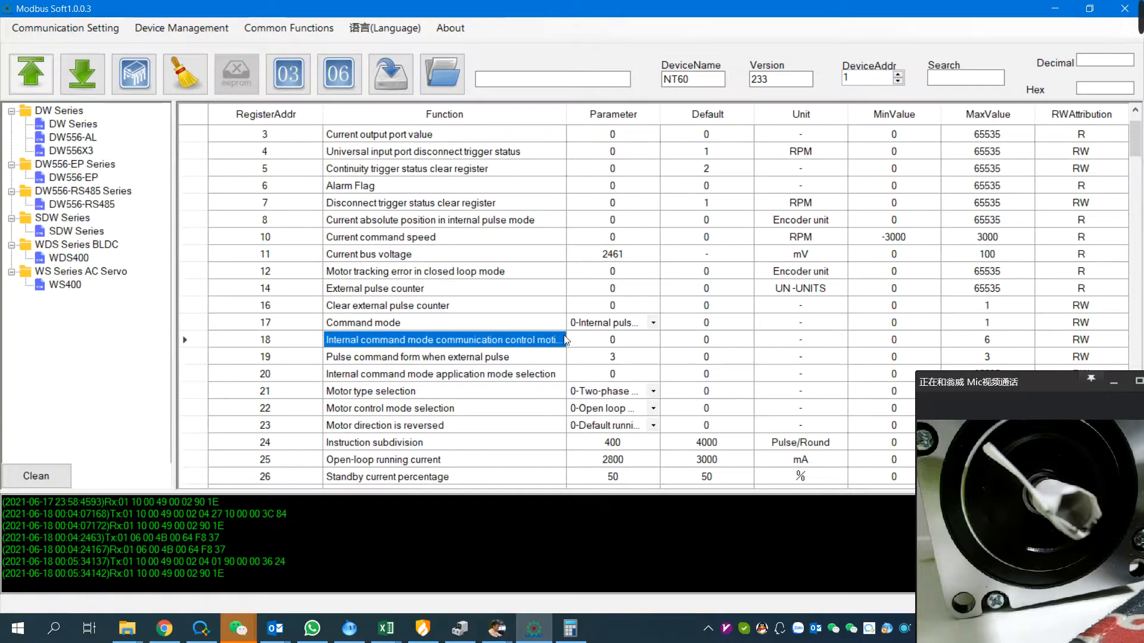
left_click(612, 339)
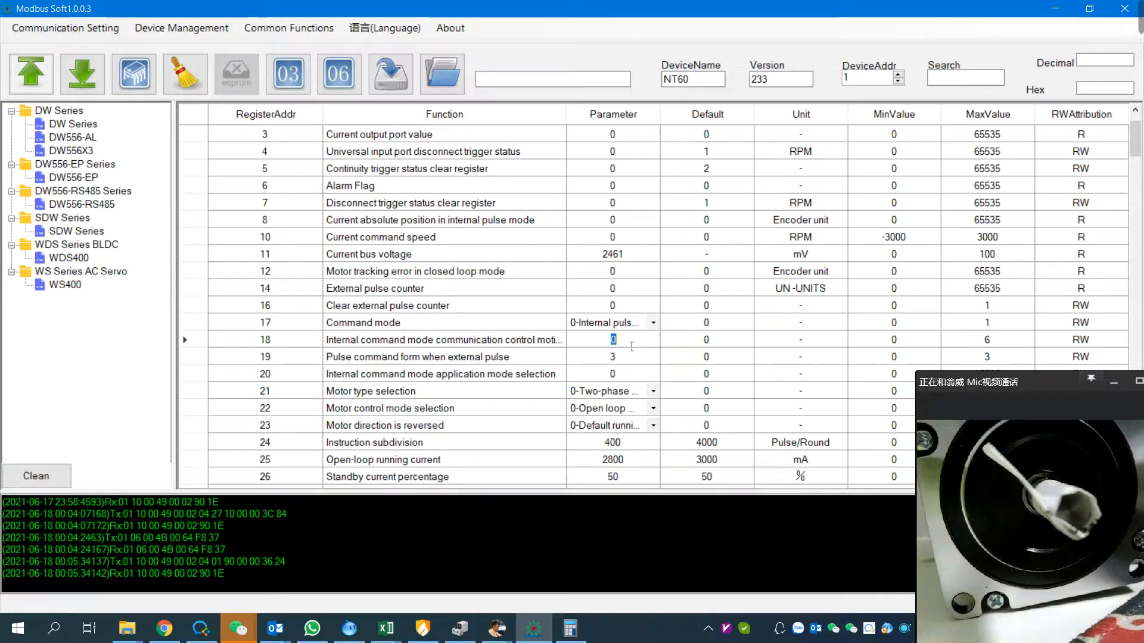
type("1")
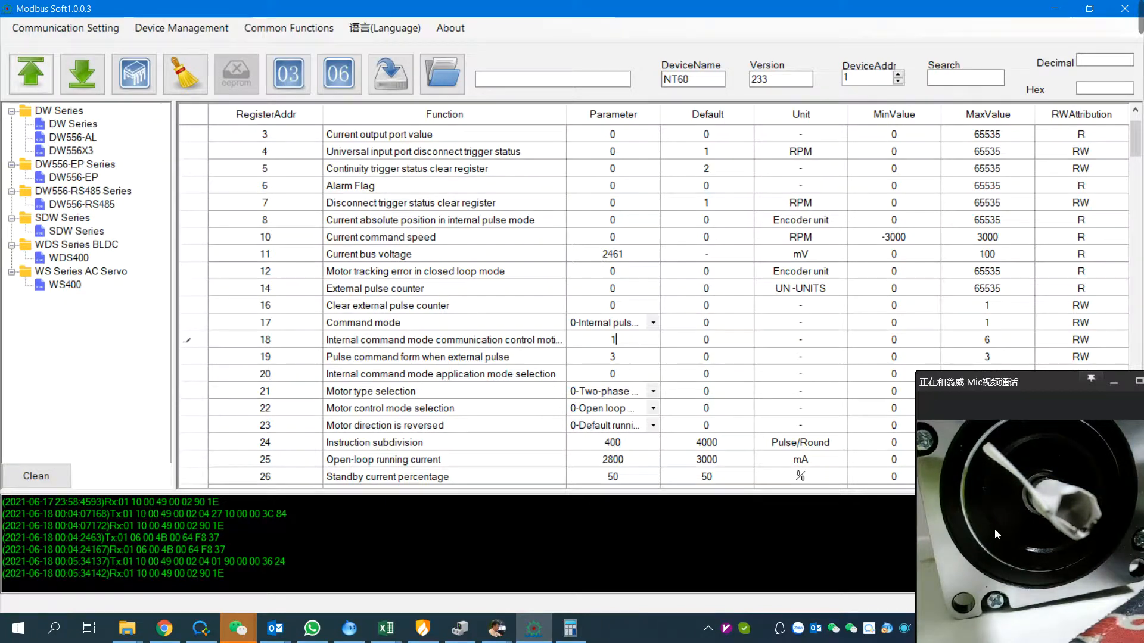
Commit the value 1 to register 18 so the write is sent and acknowledged.
left_click(613, 356)
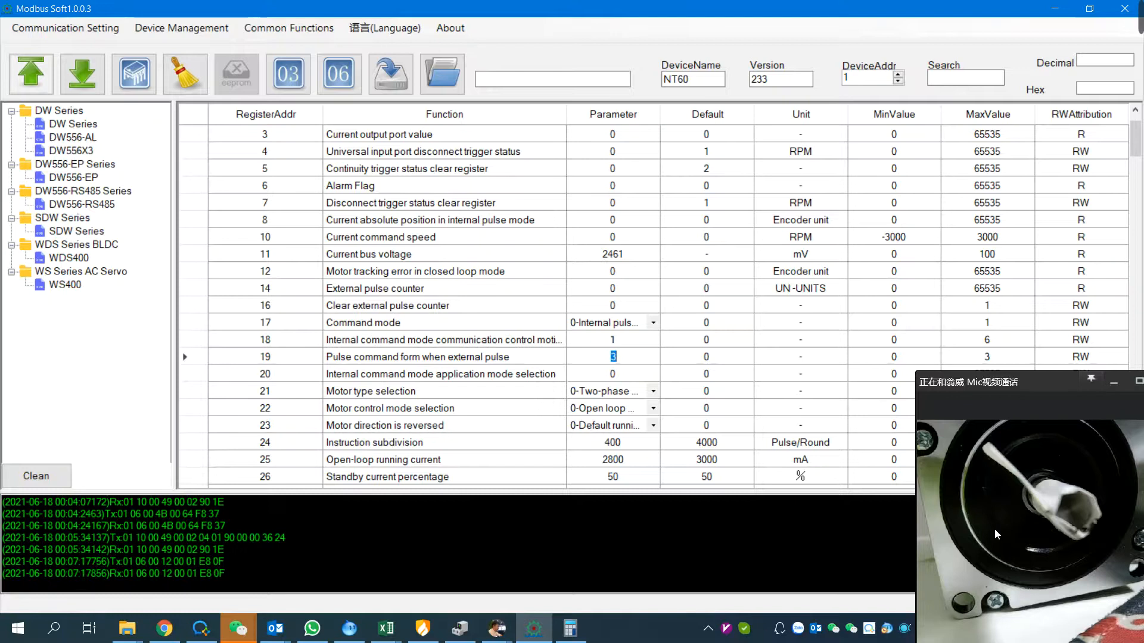
mouse_move(986, 528)
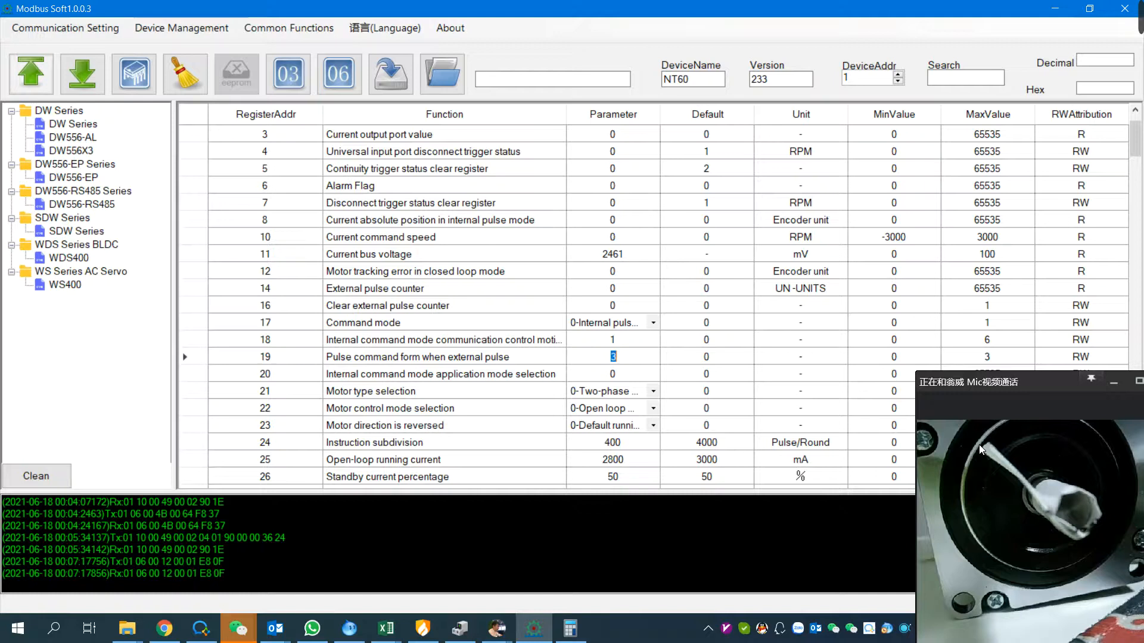
mouse_move(727, 357)
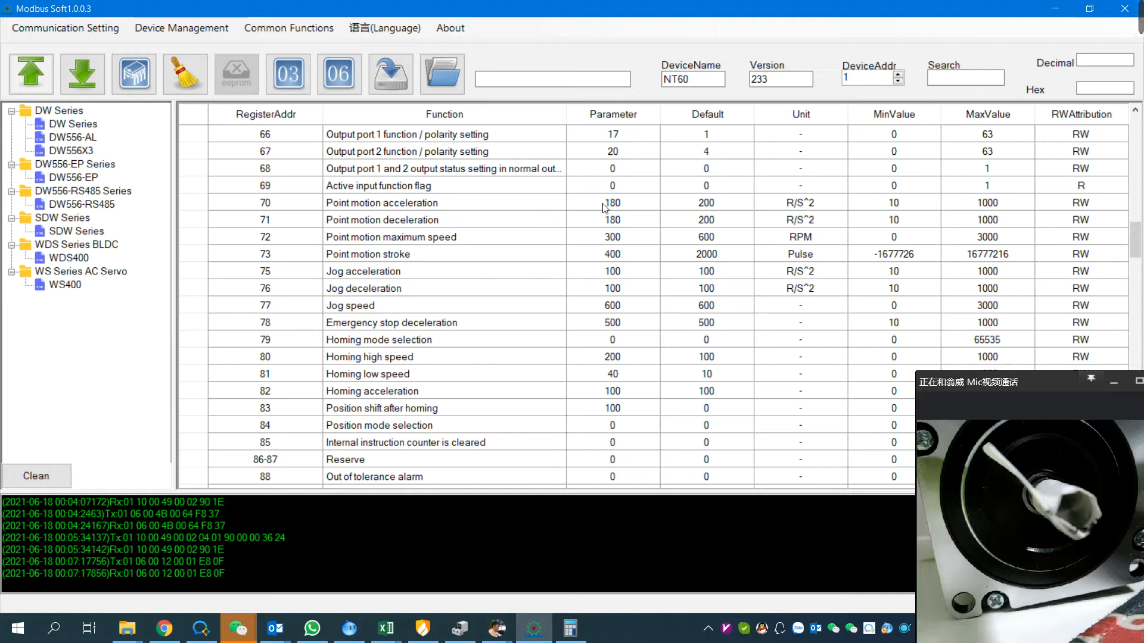
Set register 72, point motion maximum speed, to 30 RPM instead of 300 and verify the entry.
double_click(613, 236)
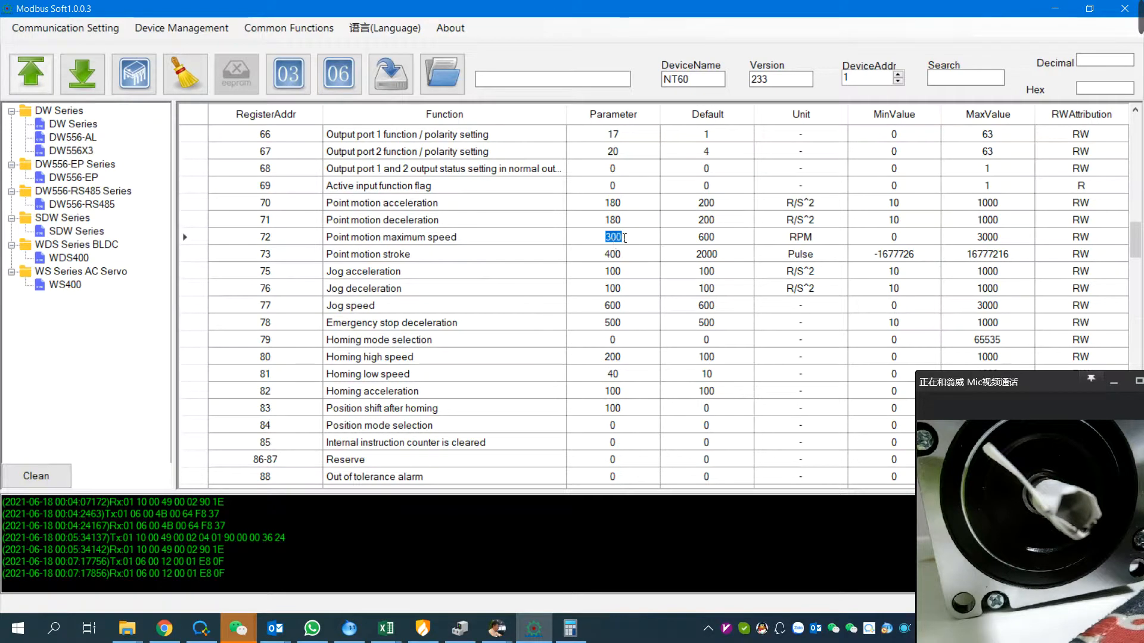
key("Backspace")
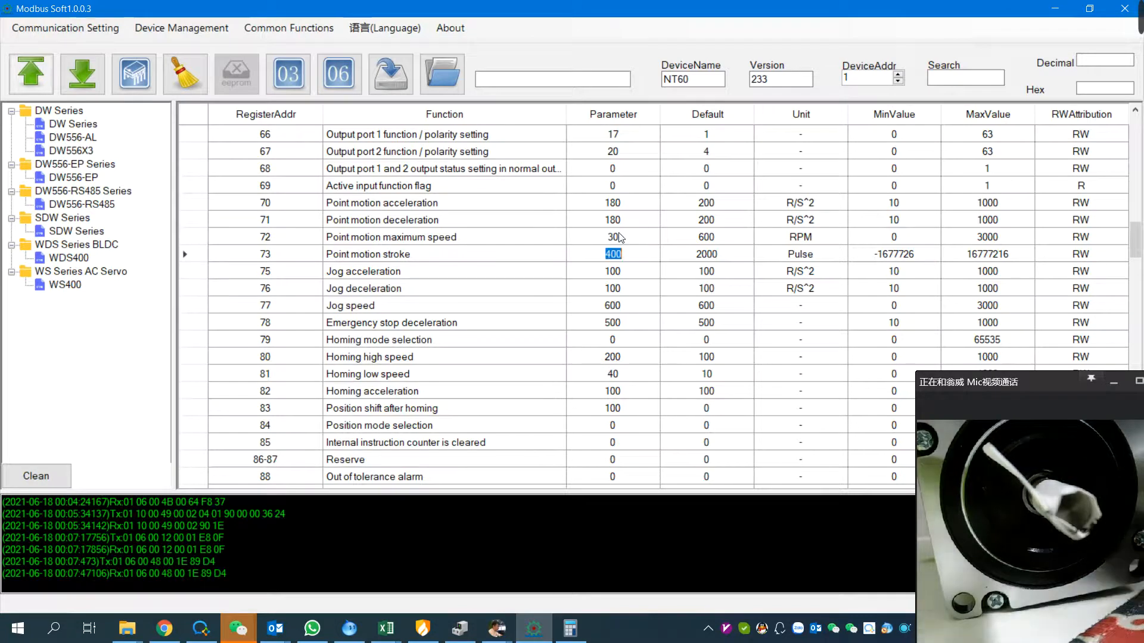
mouse_move(562, 326)
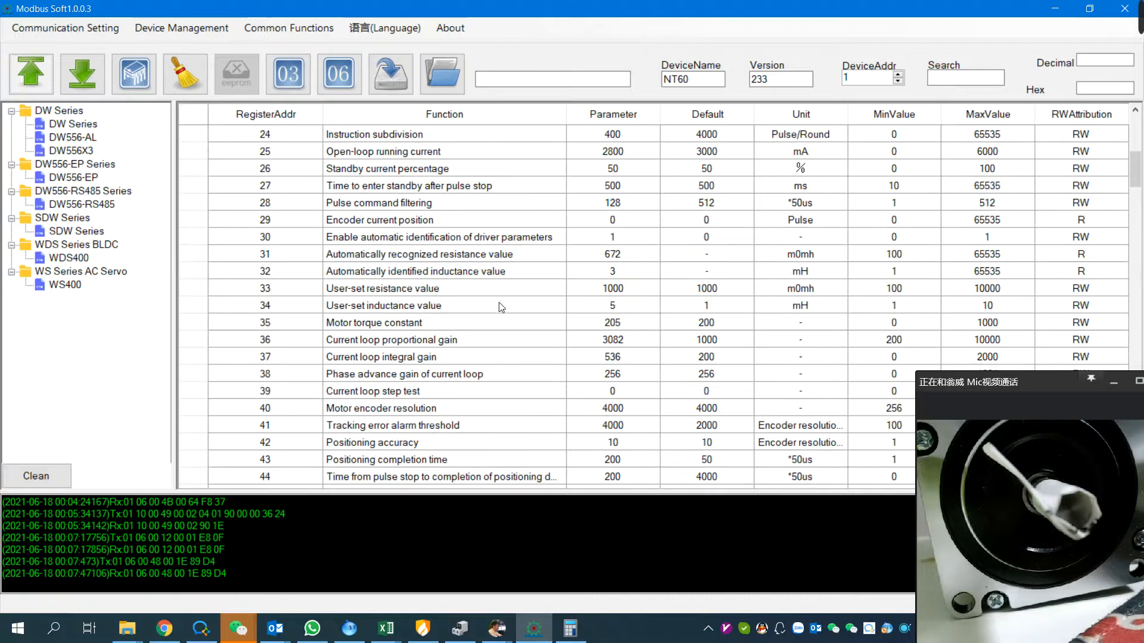
mouse_move(447, 236)
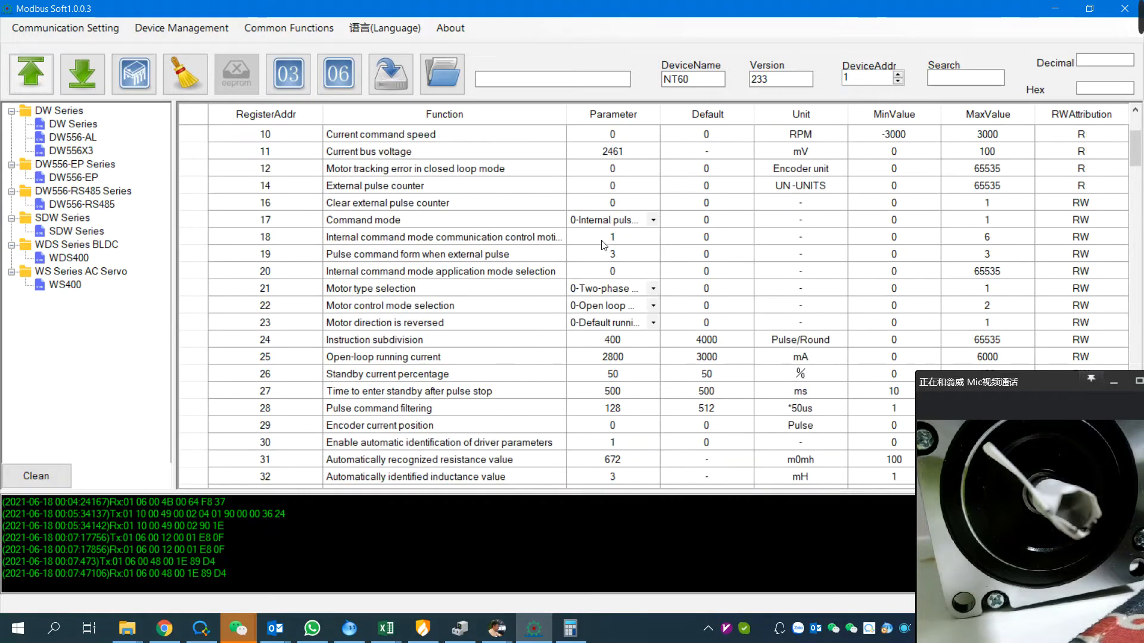
scroll("down", 3)
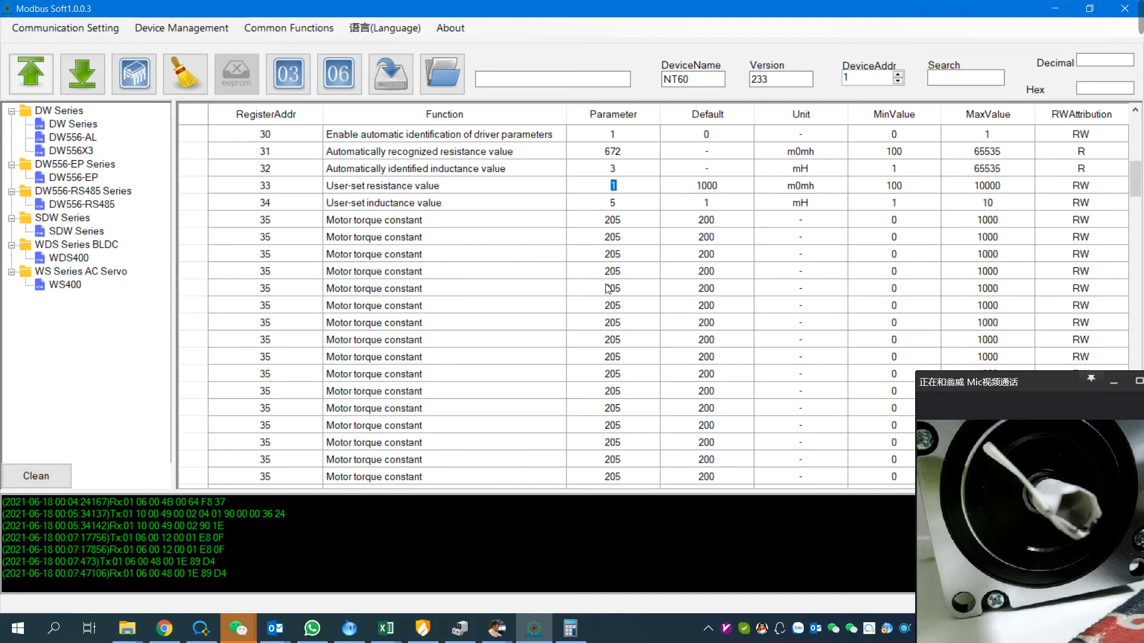
scroll("down", 3)
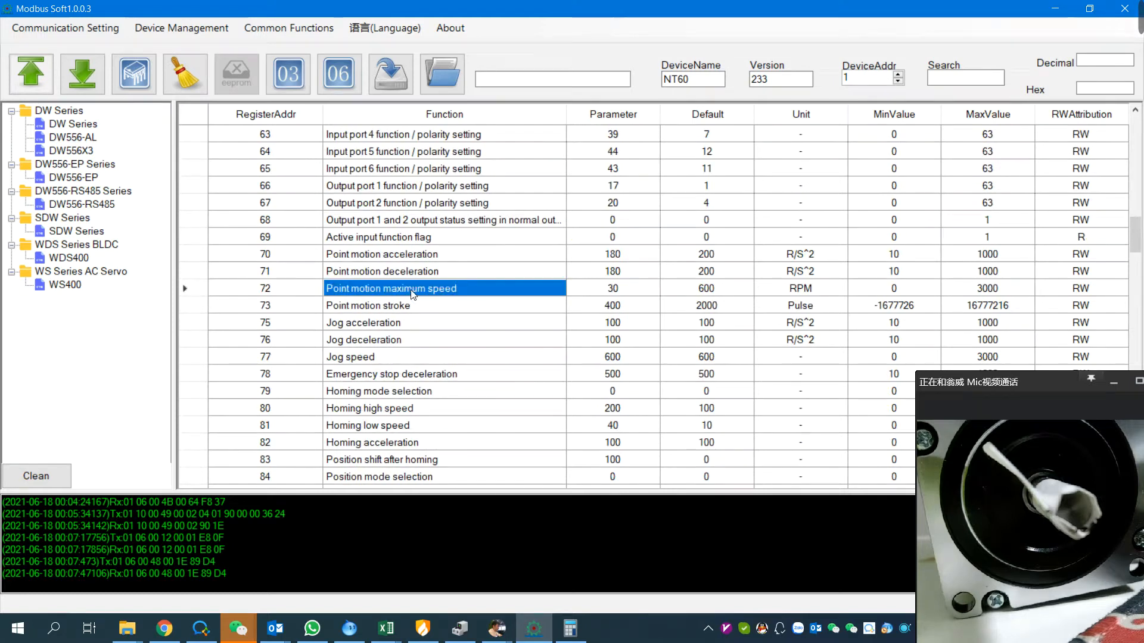
double_click(612, 288)
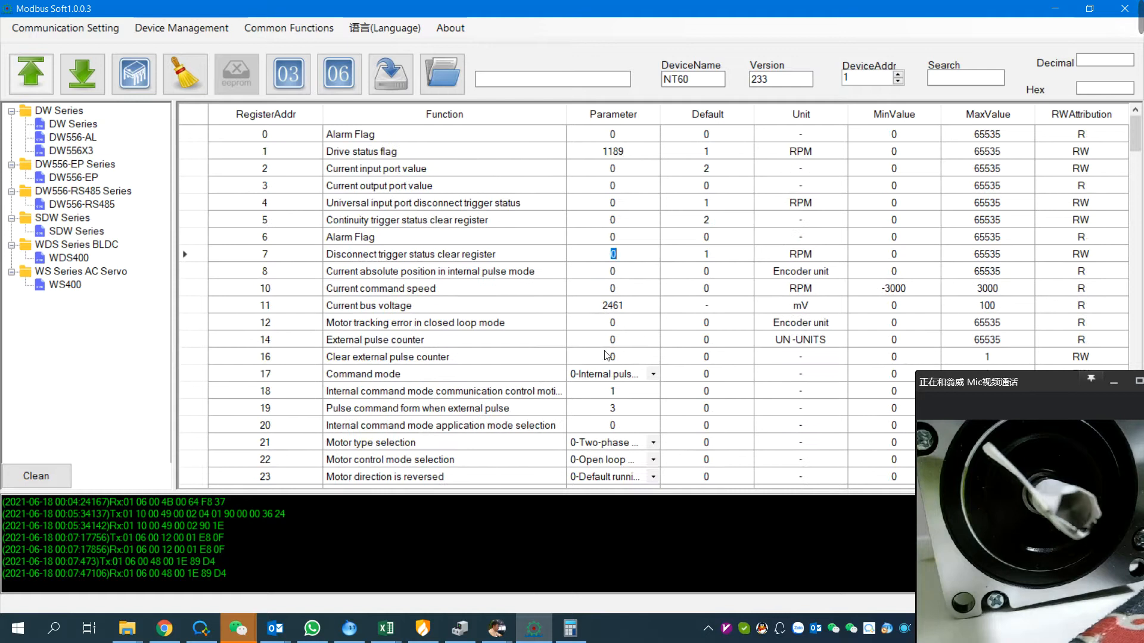
Rewrite register 18 with 0 and then back to 1, each write sent to the driver.
left_click(613, 391)
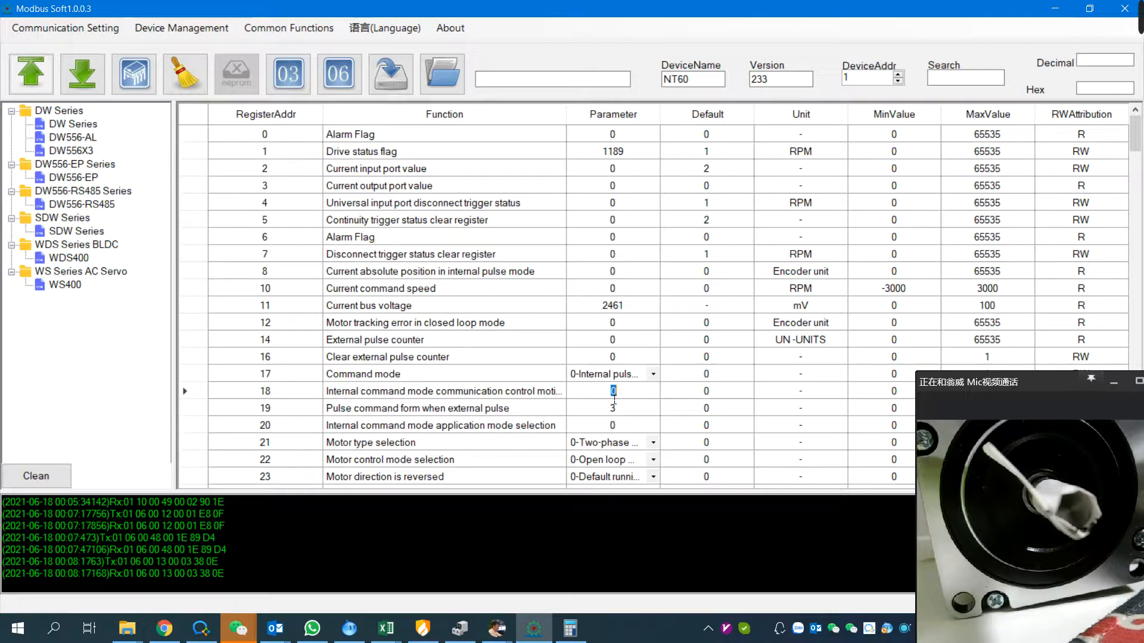
type("1")
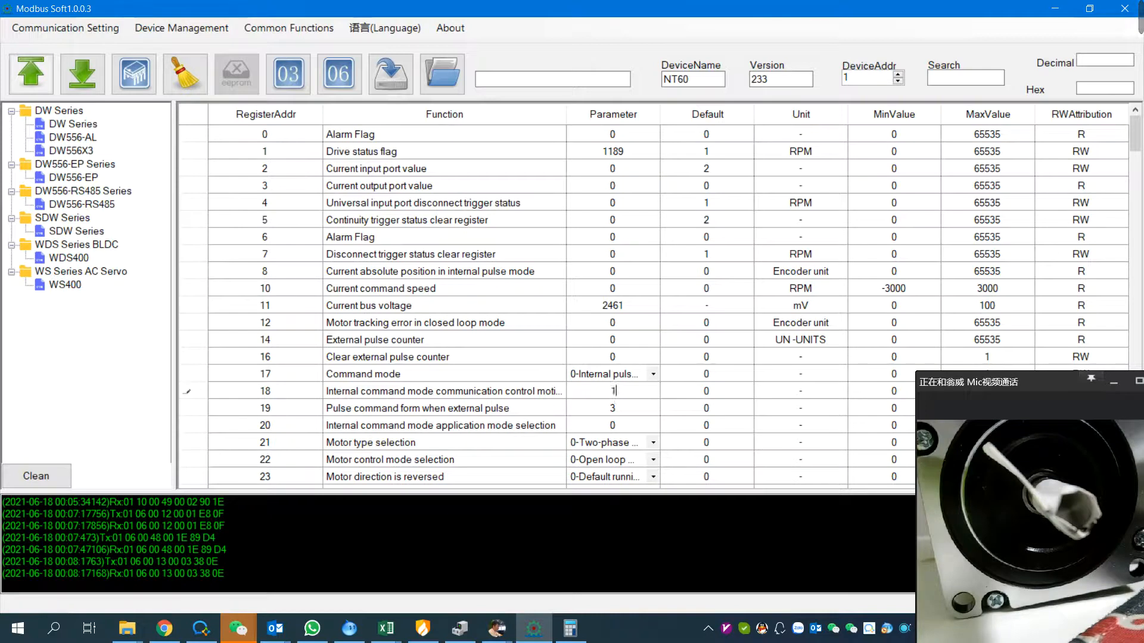
left_click(611, 407)
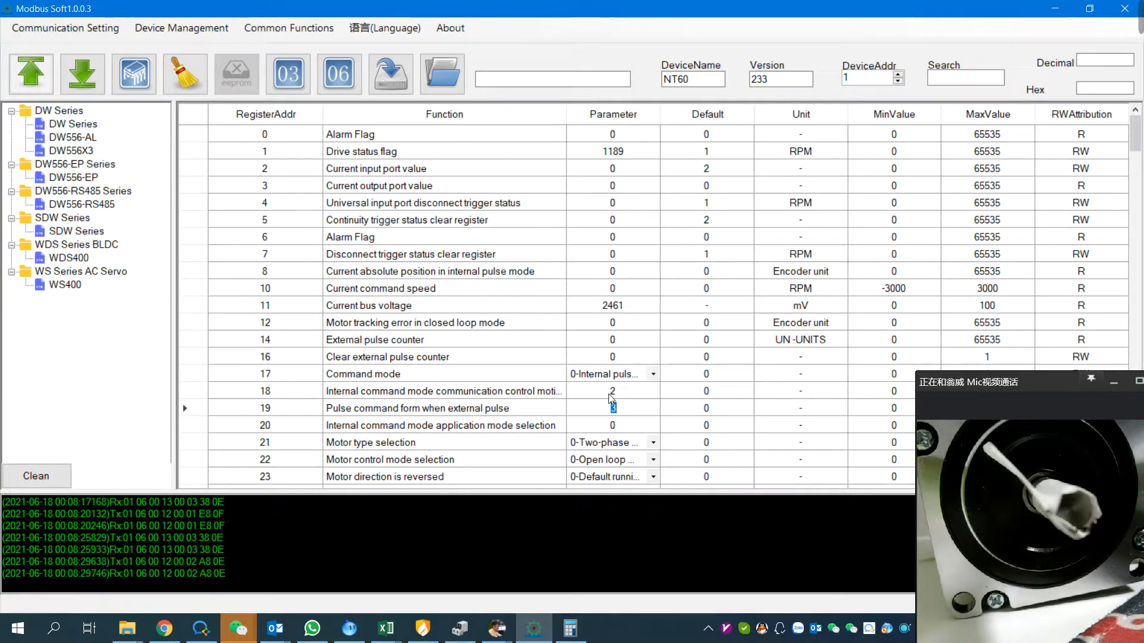
left_click(611, 391)
type("0")
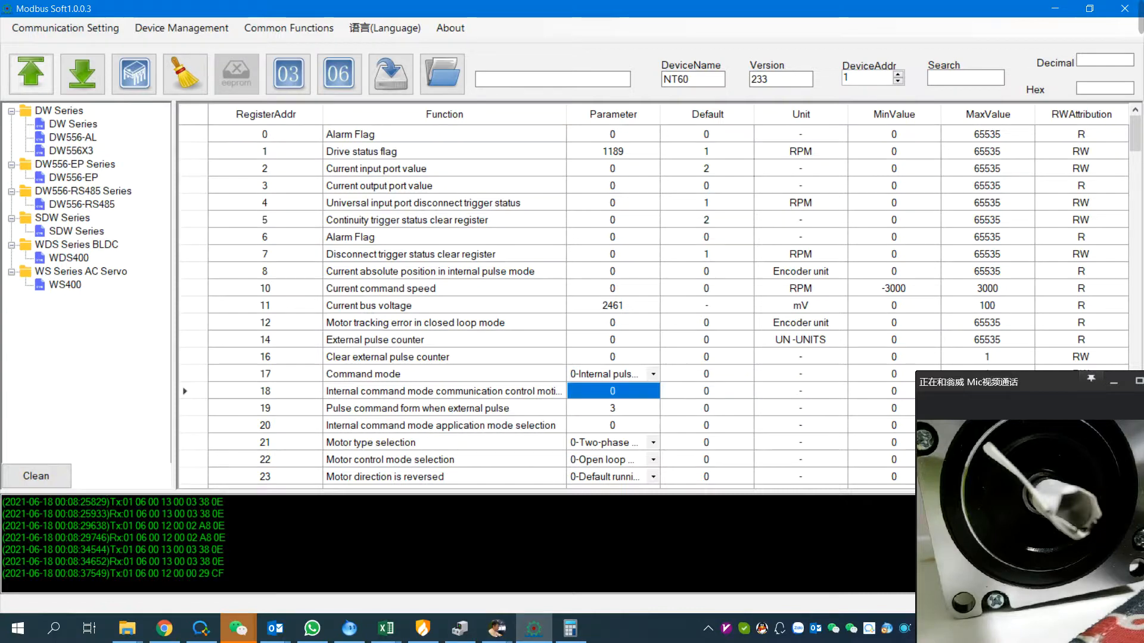
left_click(613, 390)
type("1")
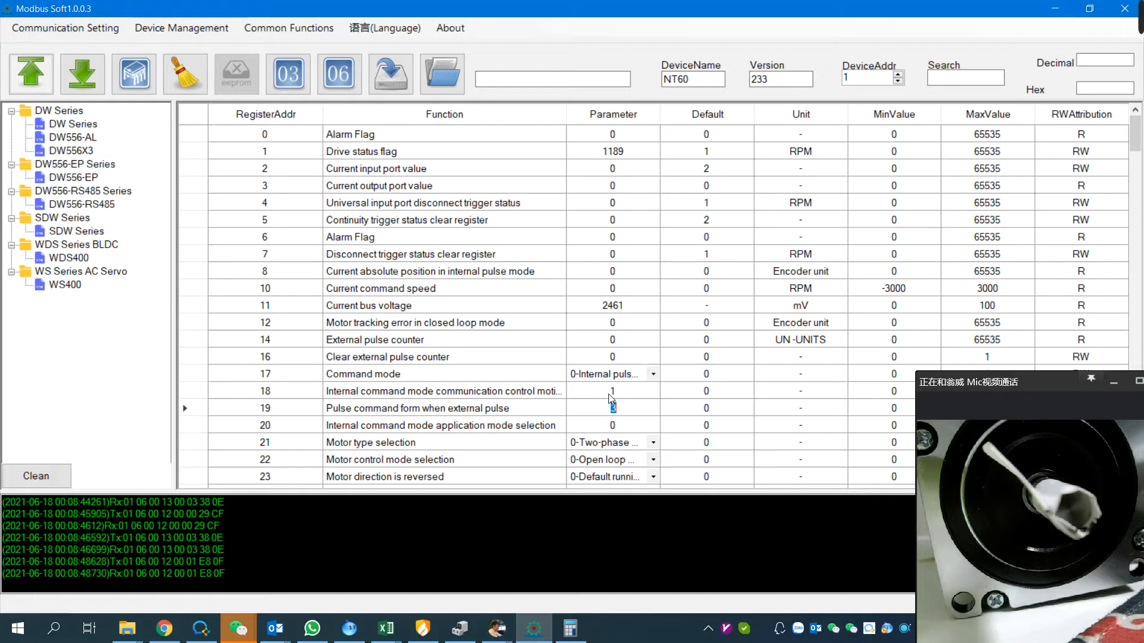
Set emergency stop deceleration to 200 (was 500) and jog speed to 60 (was 30).
scroll("down", 3)
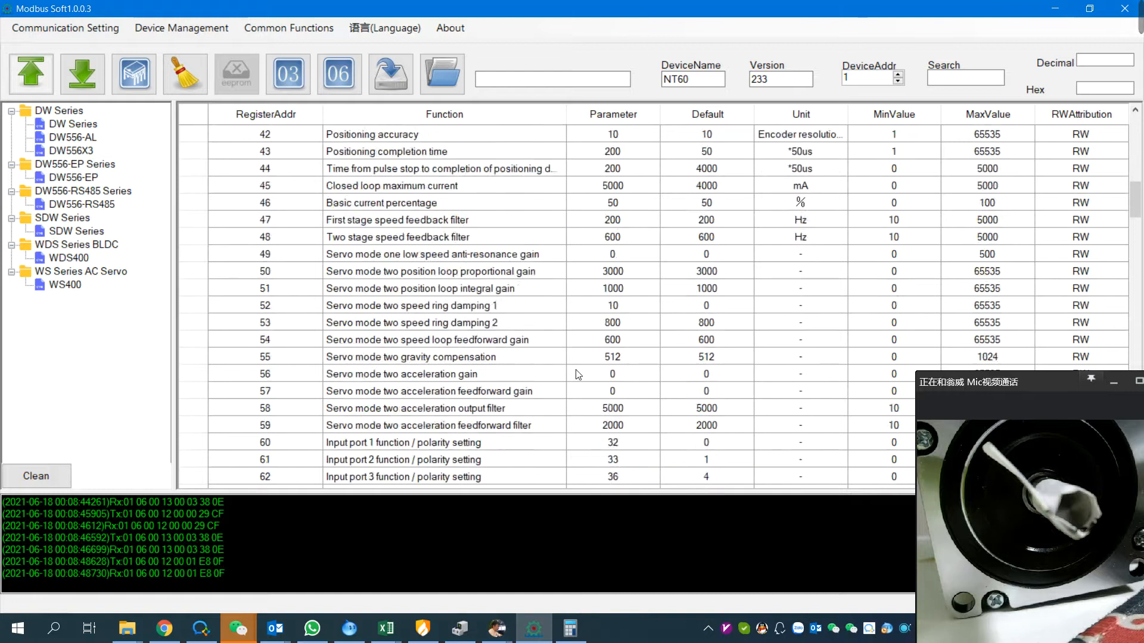
scroll("down", 3)
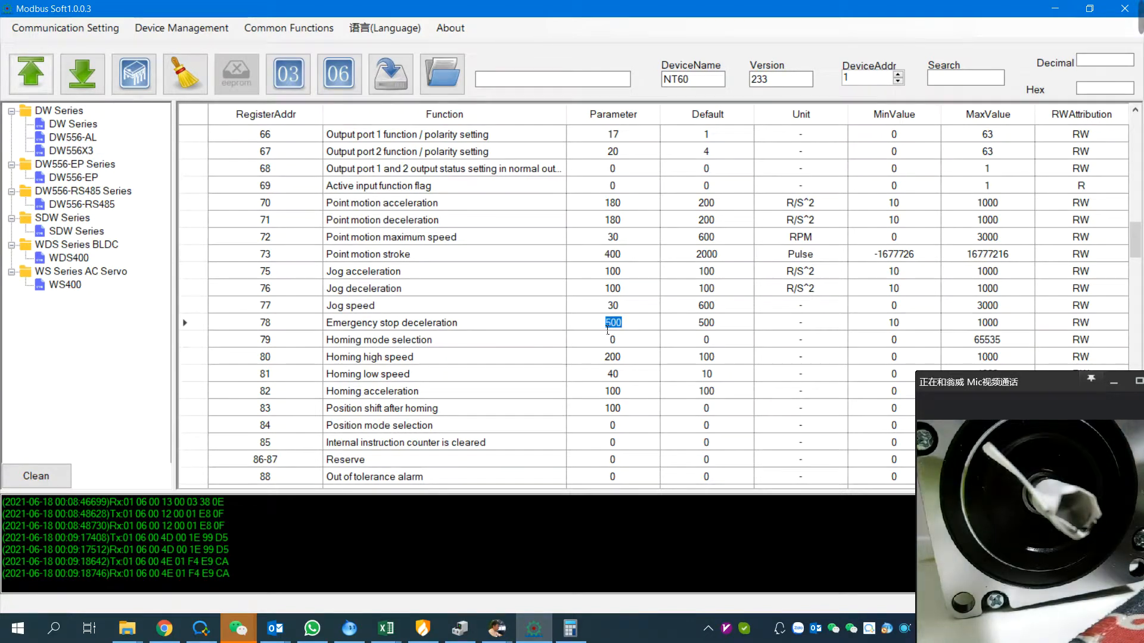
left_click(613, 339)
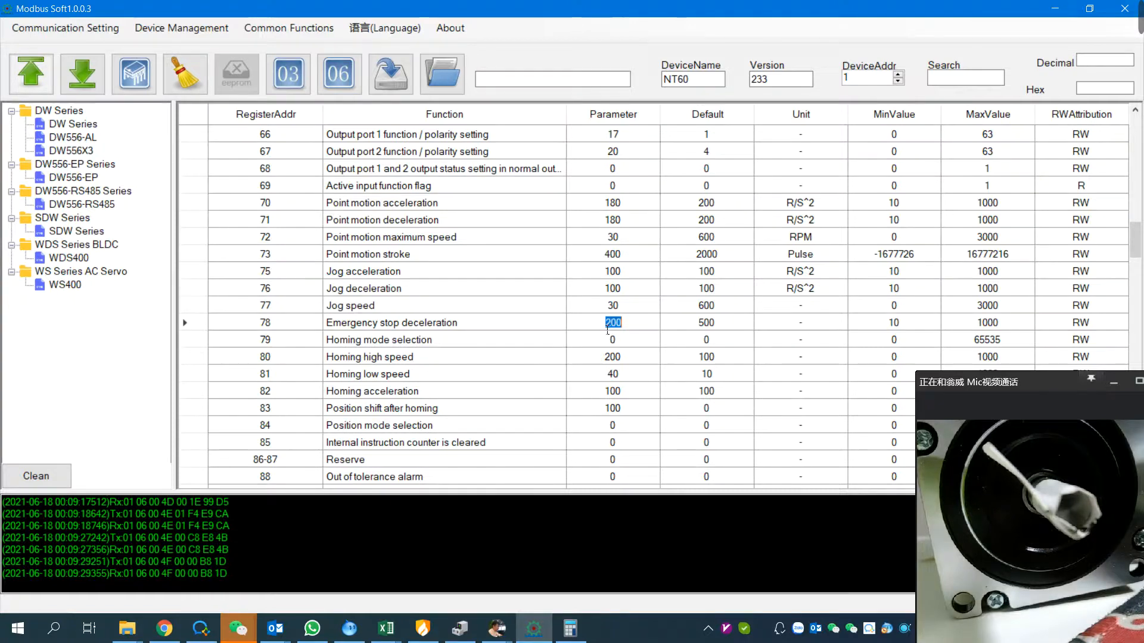
left_click(612, 305)
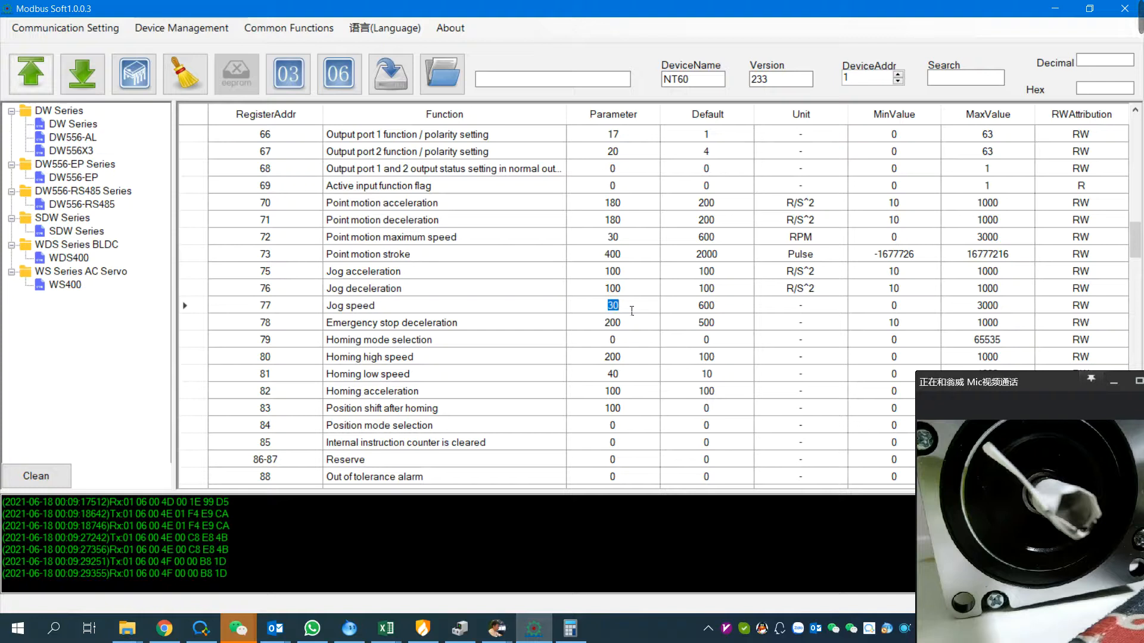
type("60")
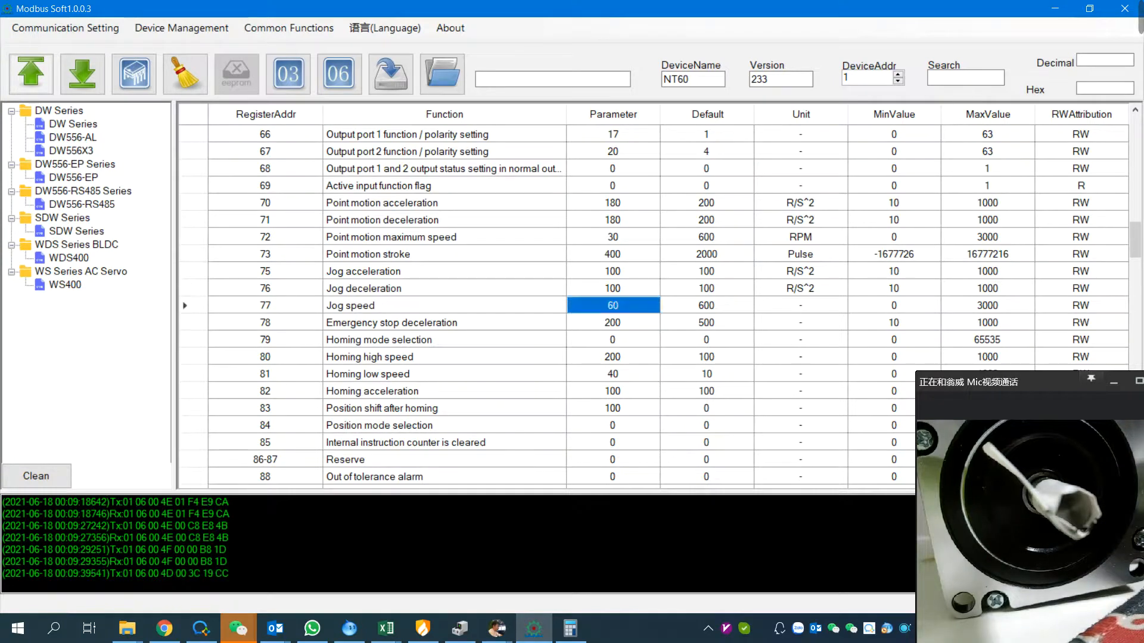
double_click(612, 305)
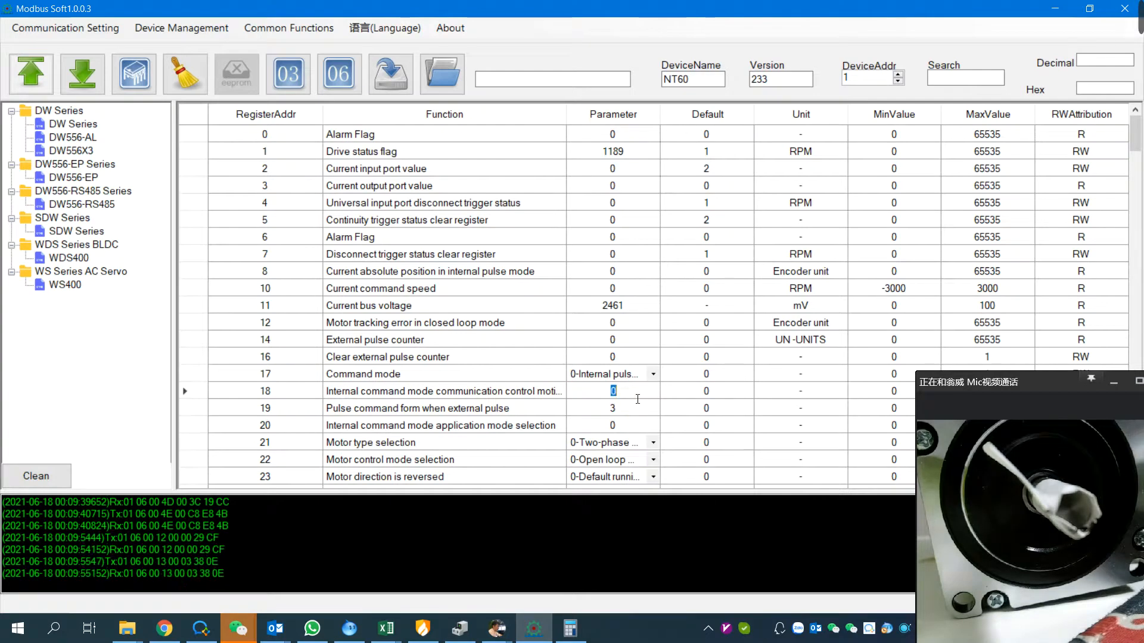
Send control values 1, 3 and 5 to register 18 in turn.
type("1")
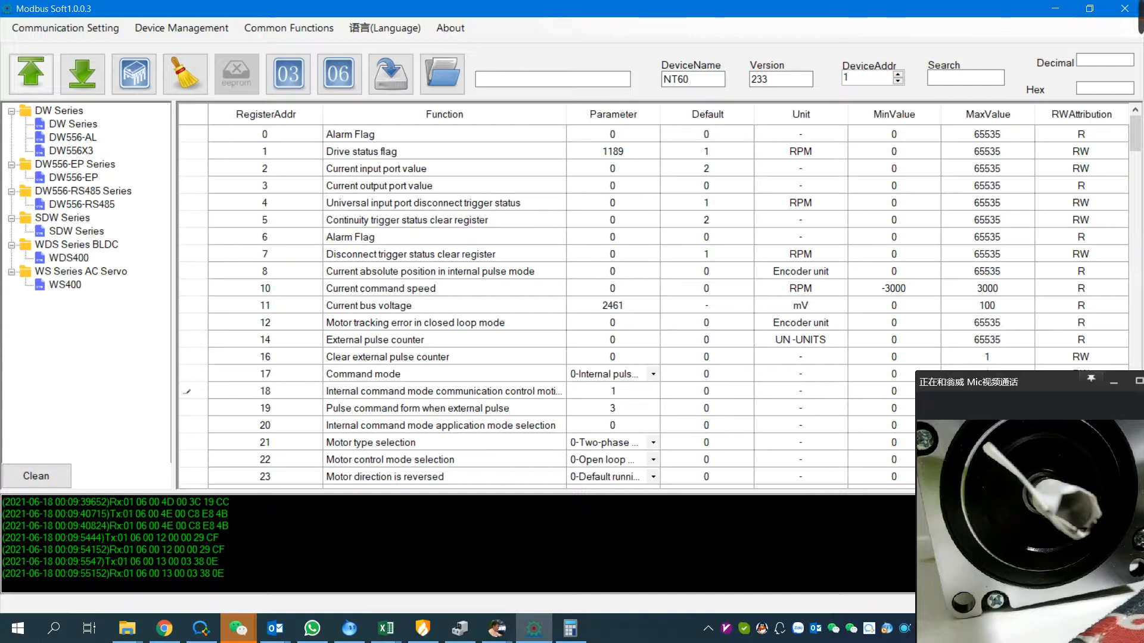
left_click(611, 408)
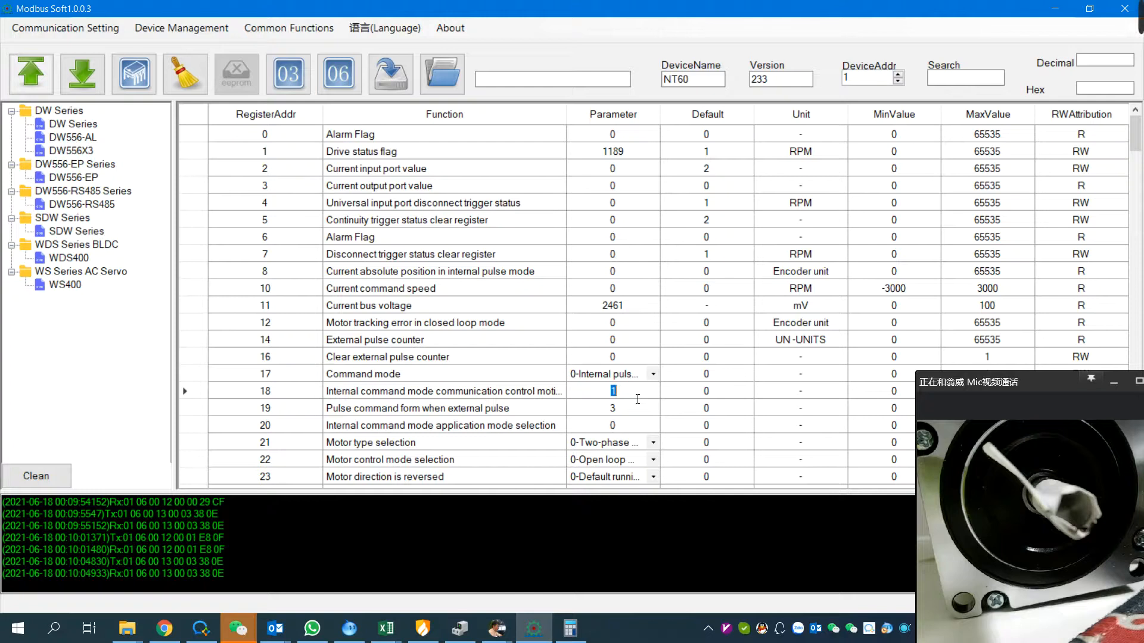
type("3")
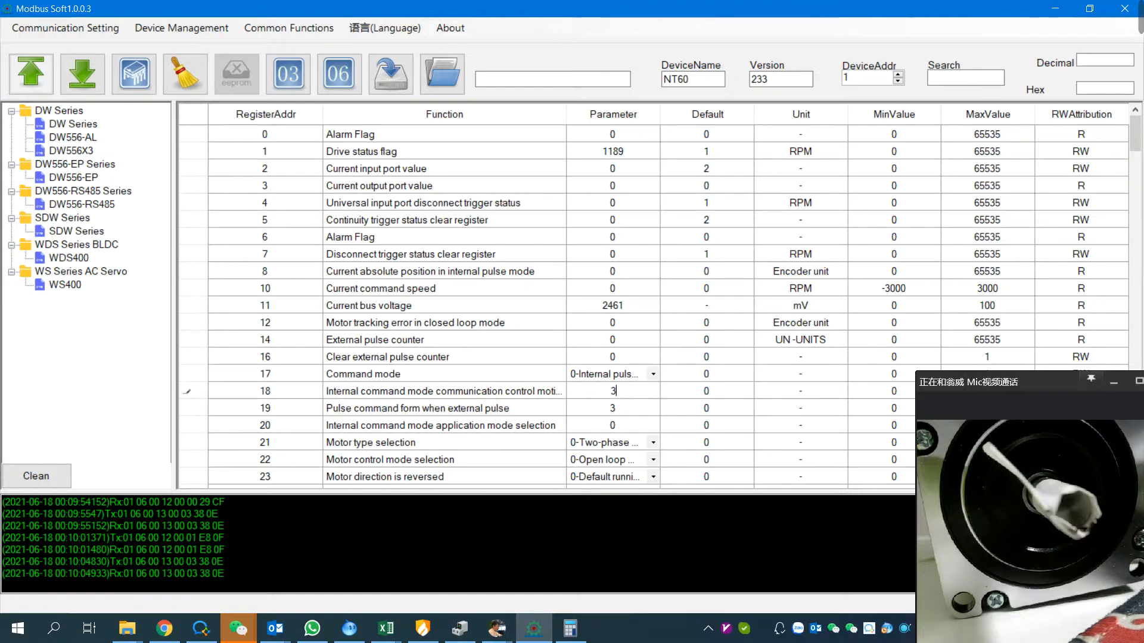
left_click(612, 408)
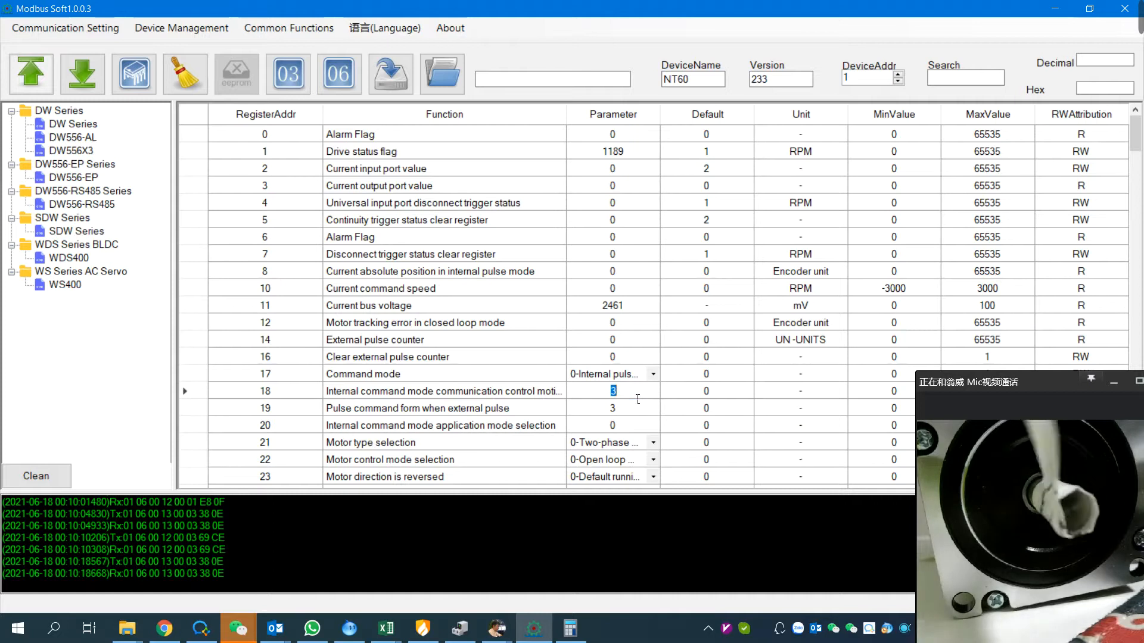
type("5")
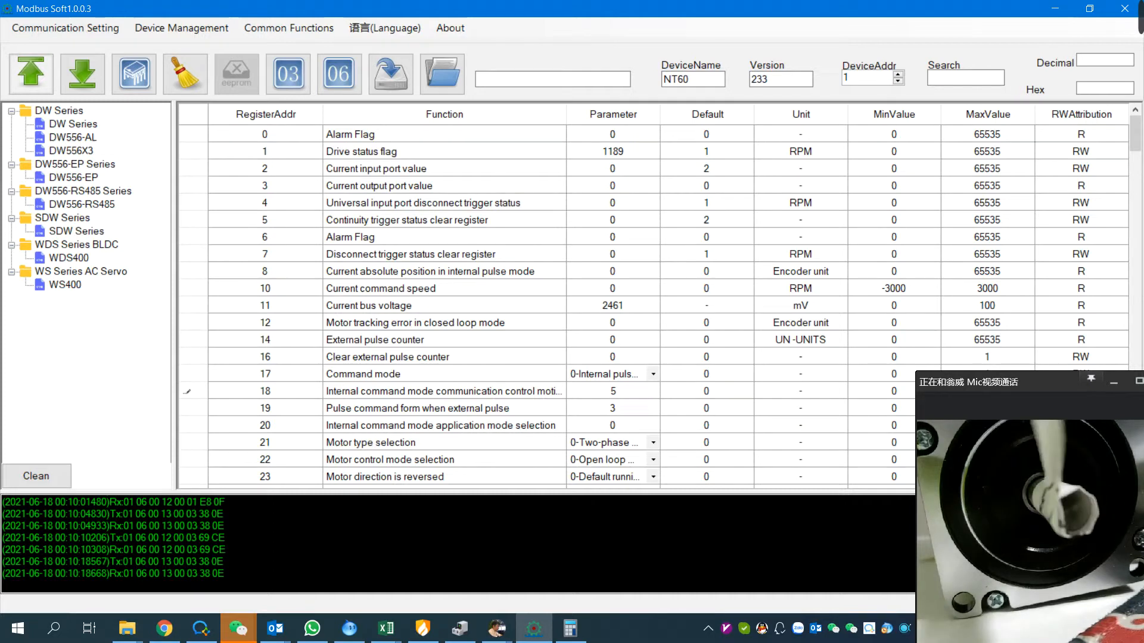
left_click(611, 407)
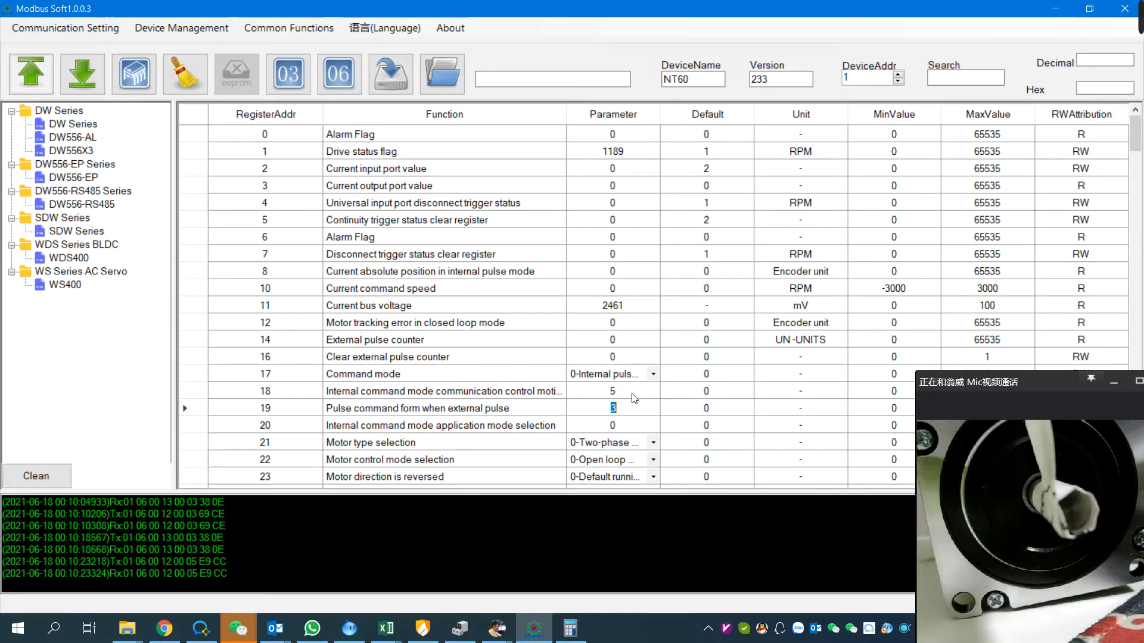
Continue driving the motor via register 18 with values 3 and 5.
left_click(611, 391)
type("3")
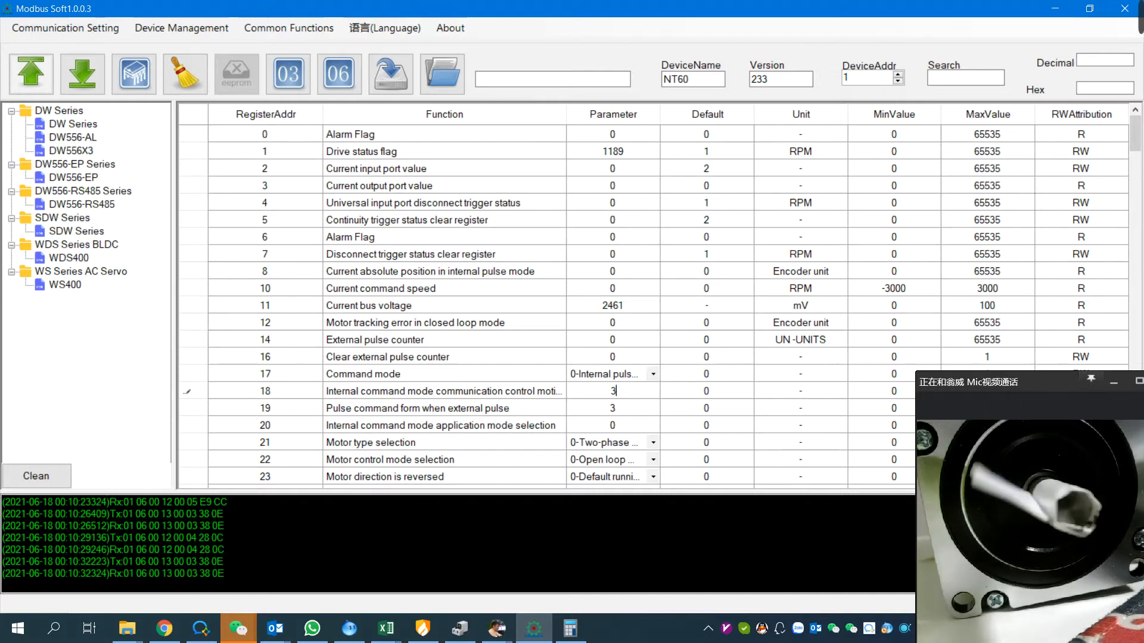
left_click(611, 407)
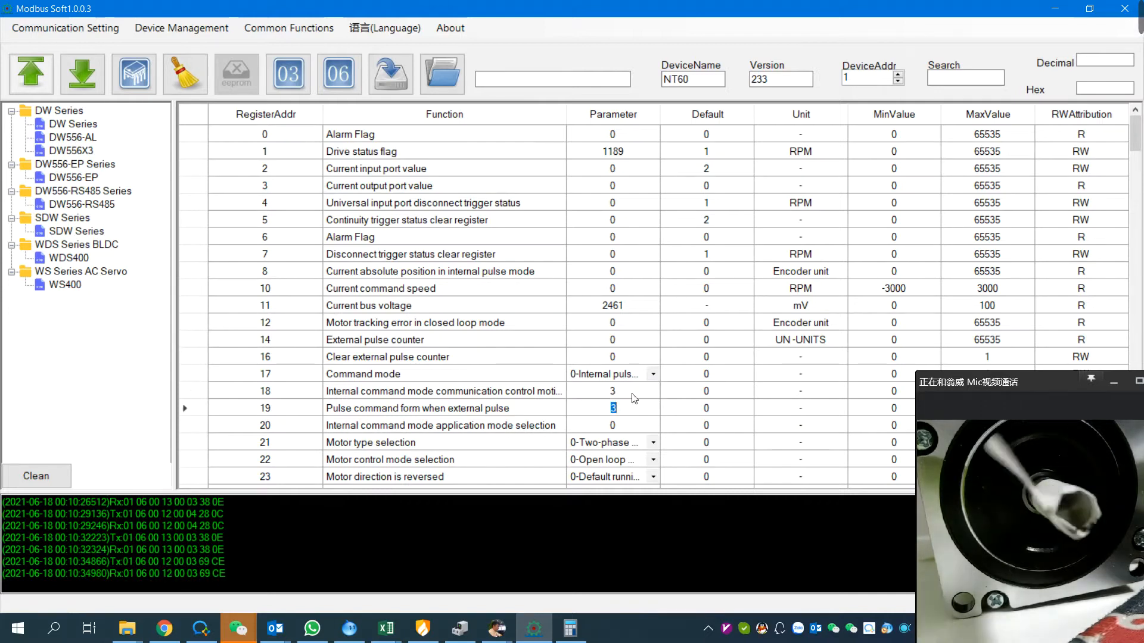
left_click(613, 391)
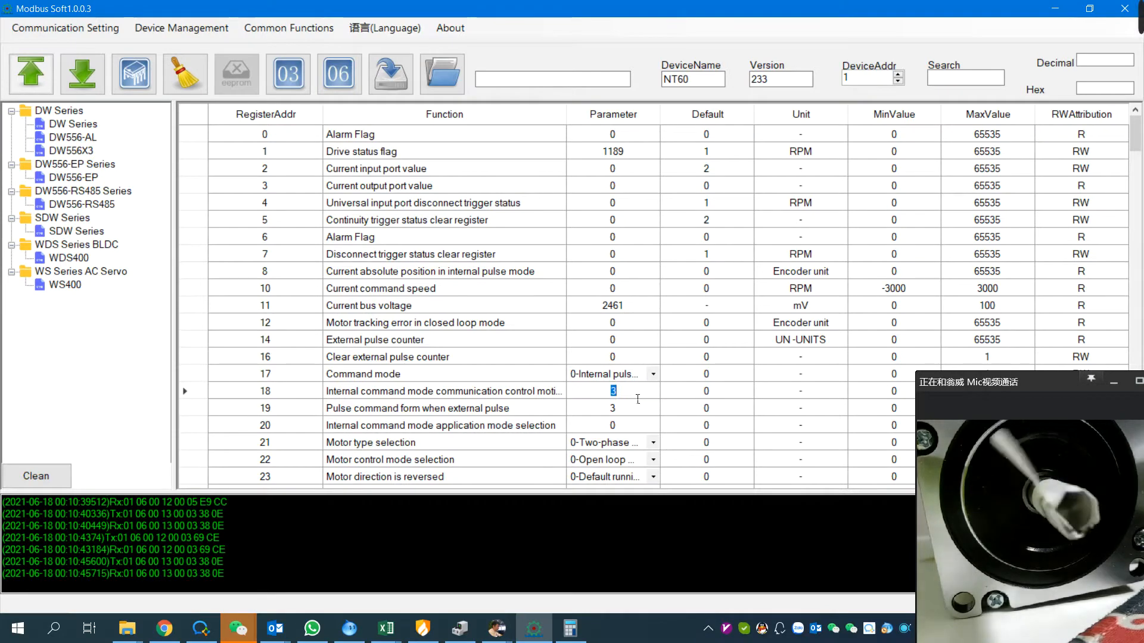
left_click(612, 407)
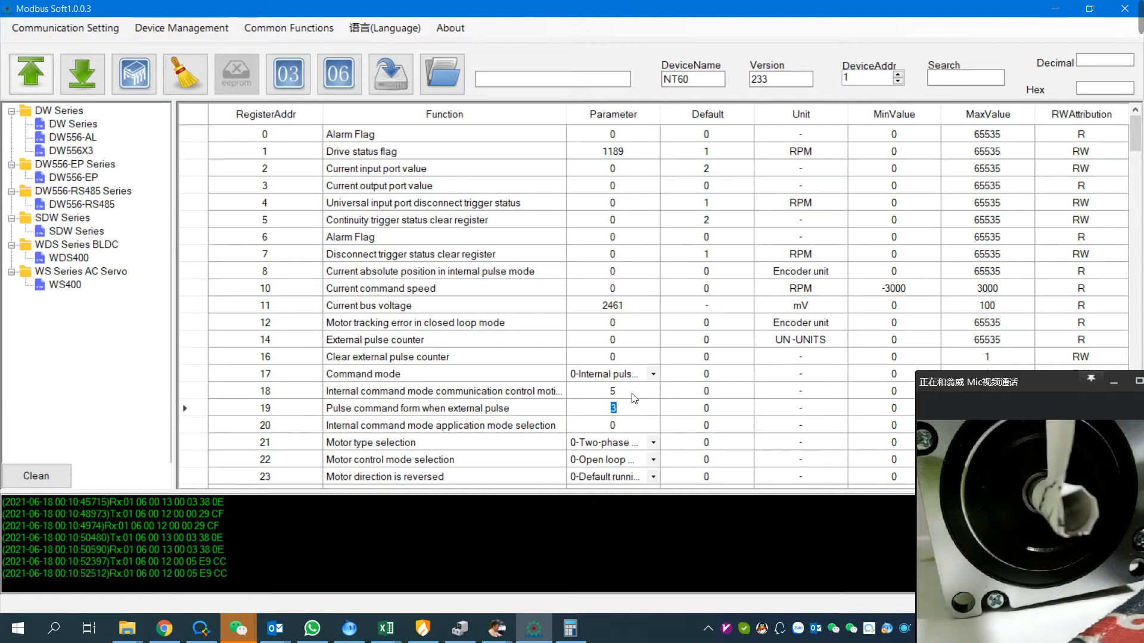
left_click(613, 391)
type("2")
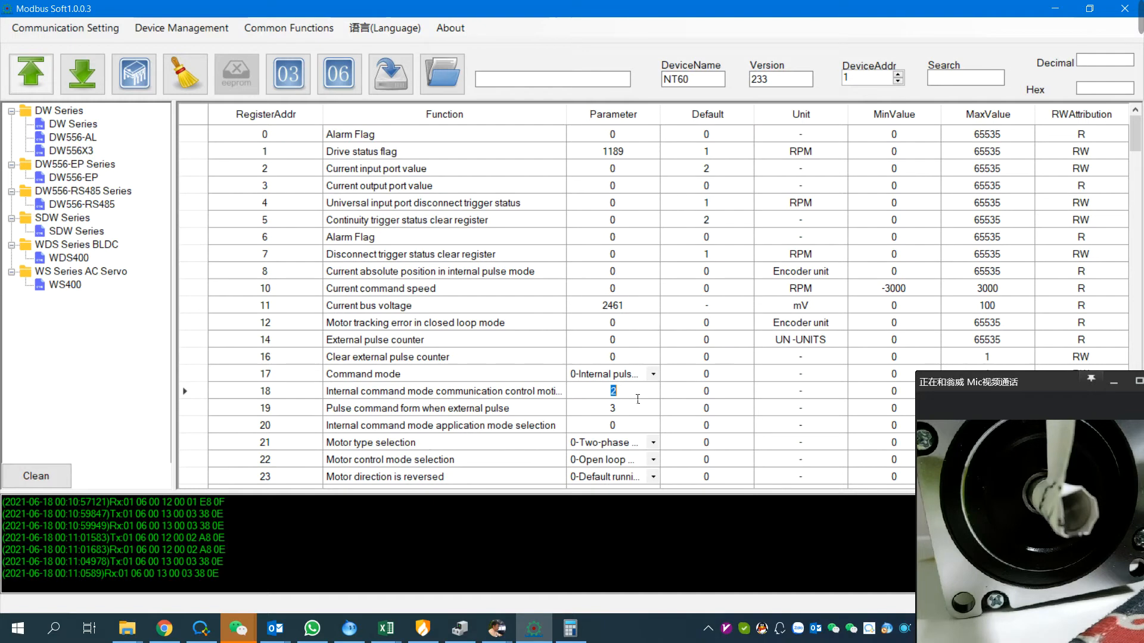
Write 2 to register 18 and browse down the register table.
left_click(265, 236)
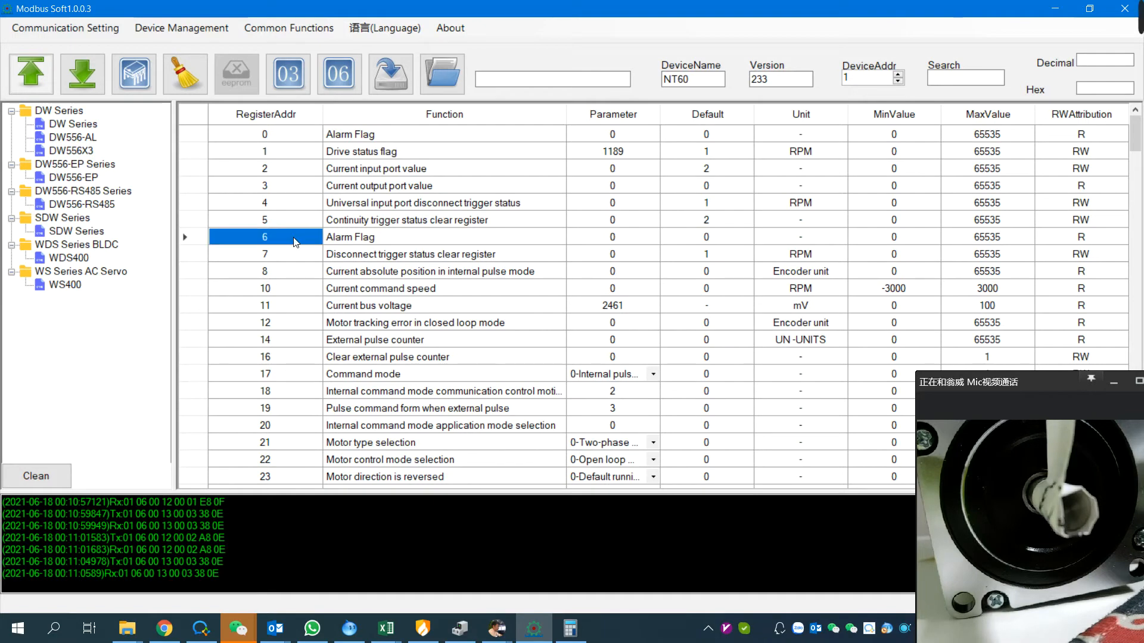
scroll("down", 3)
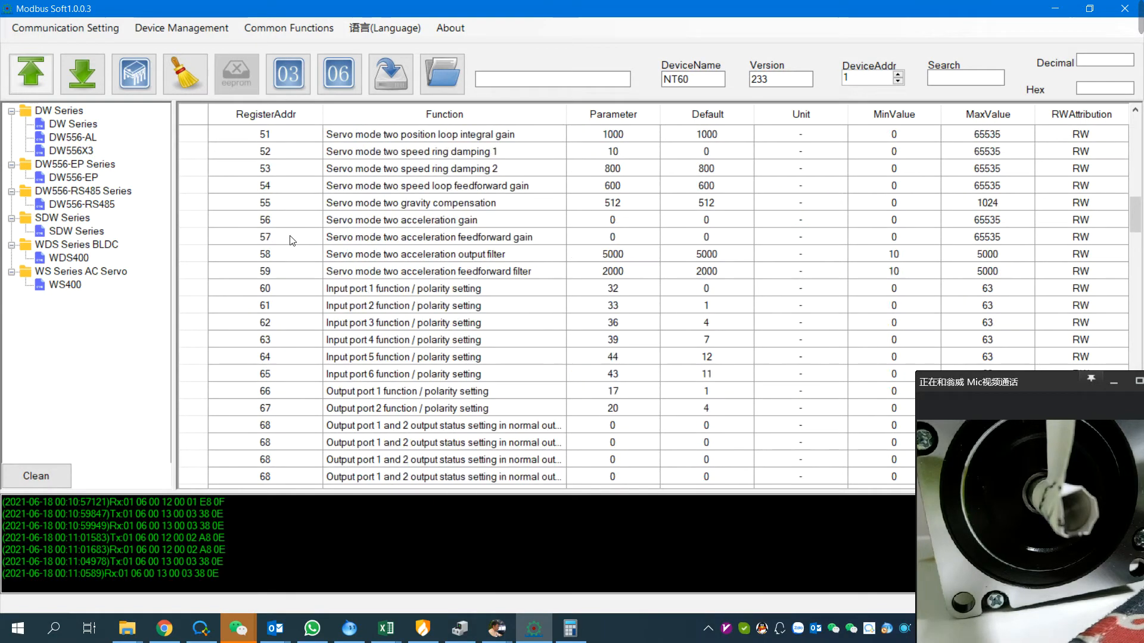
scroll("down", 3)
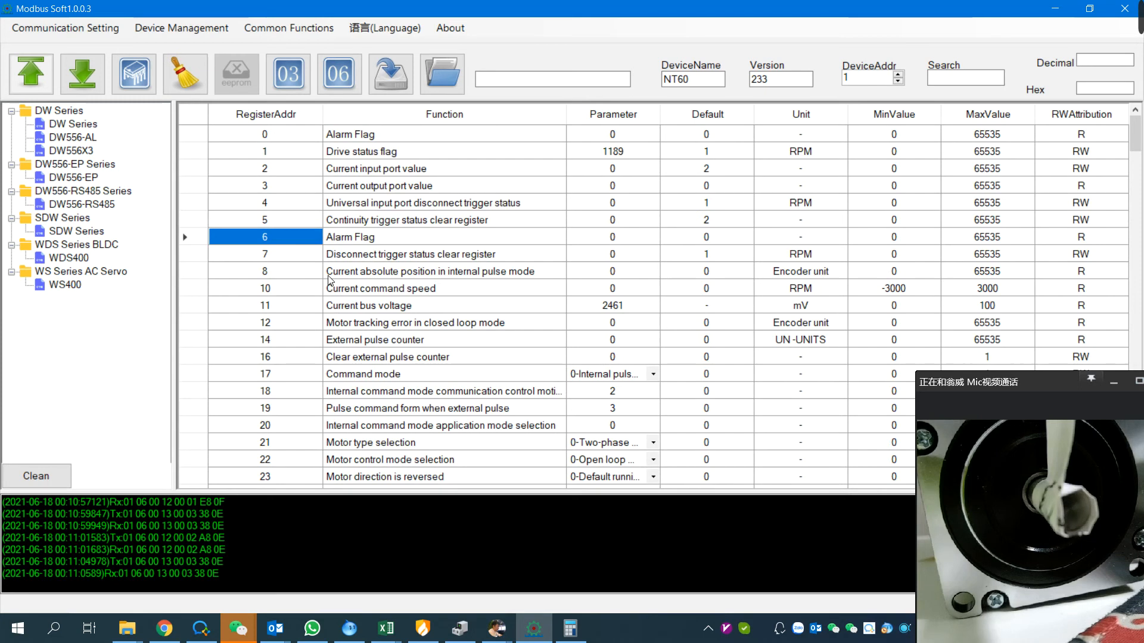
mouse_move(335, 316)
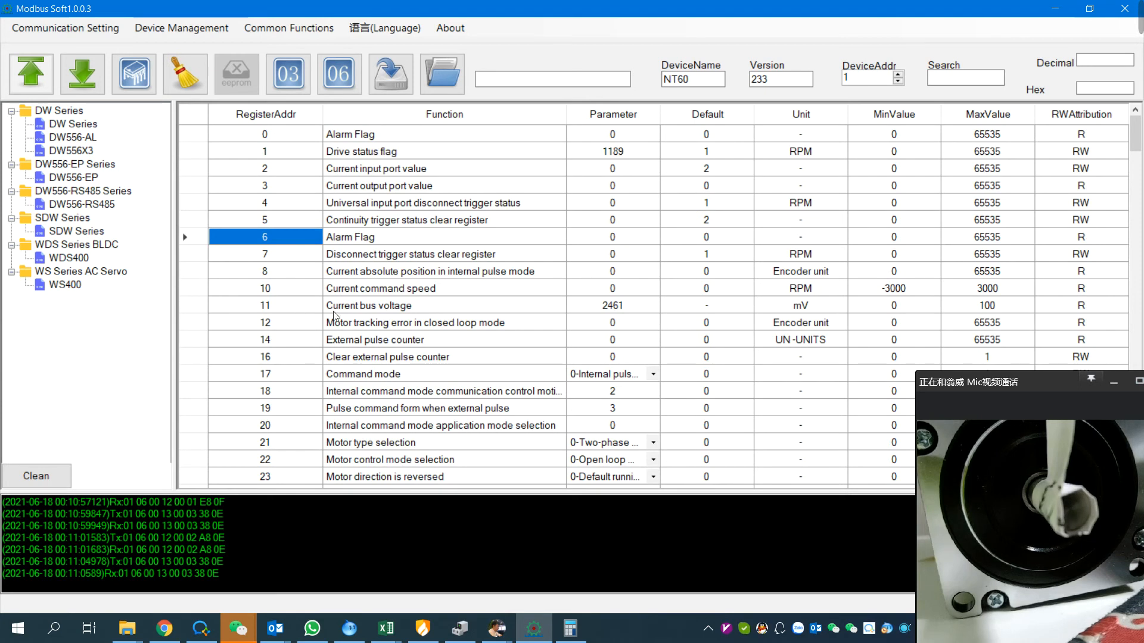